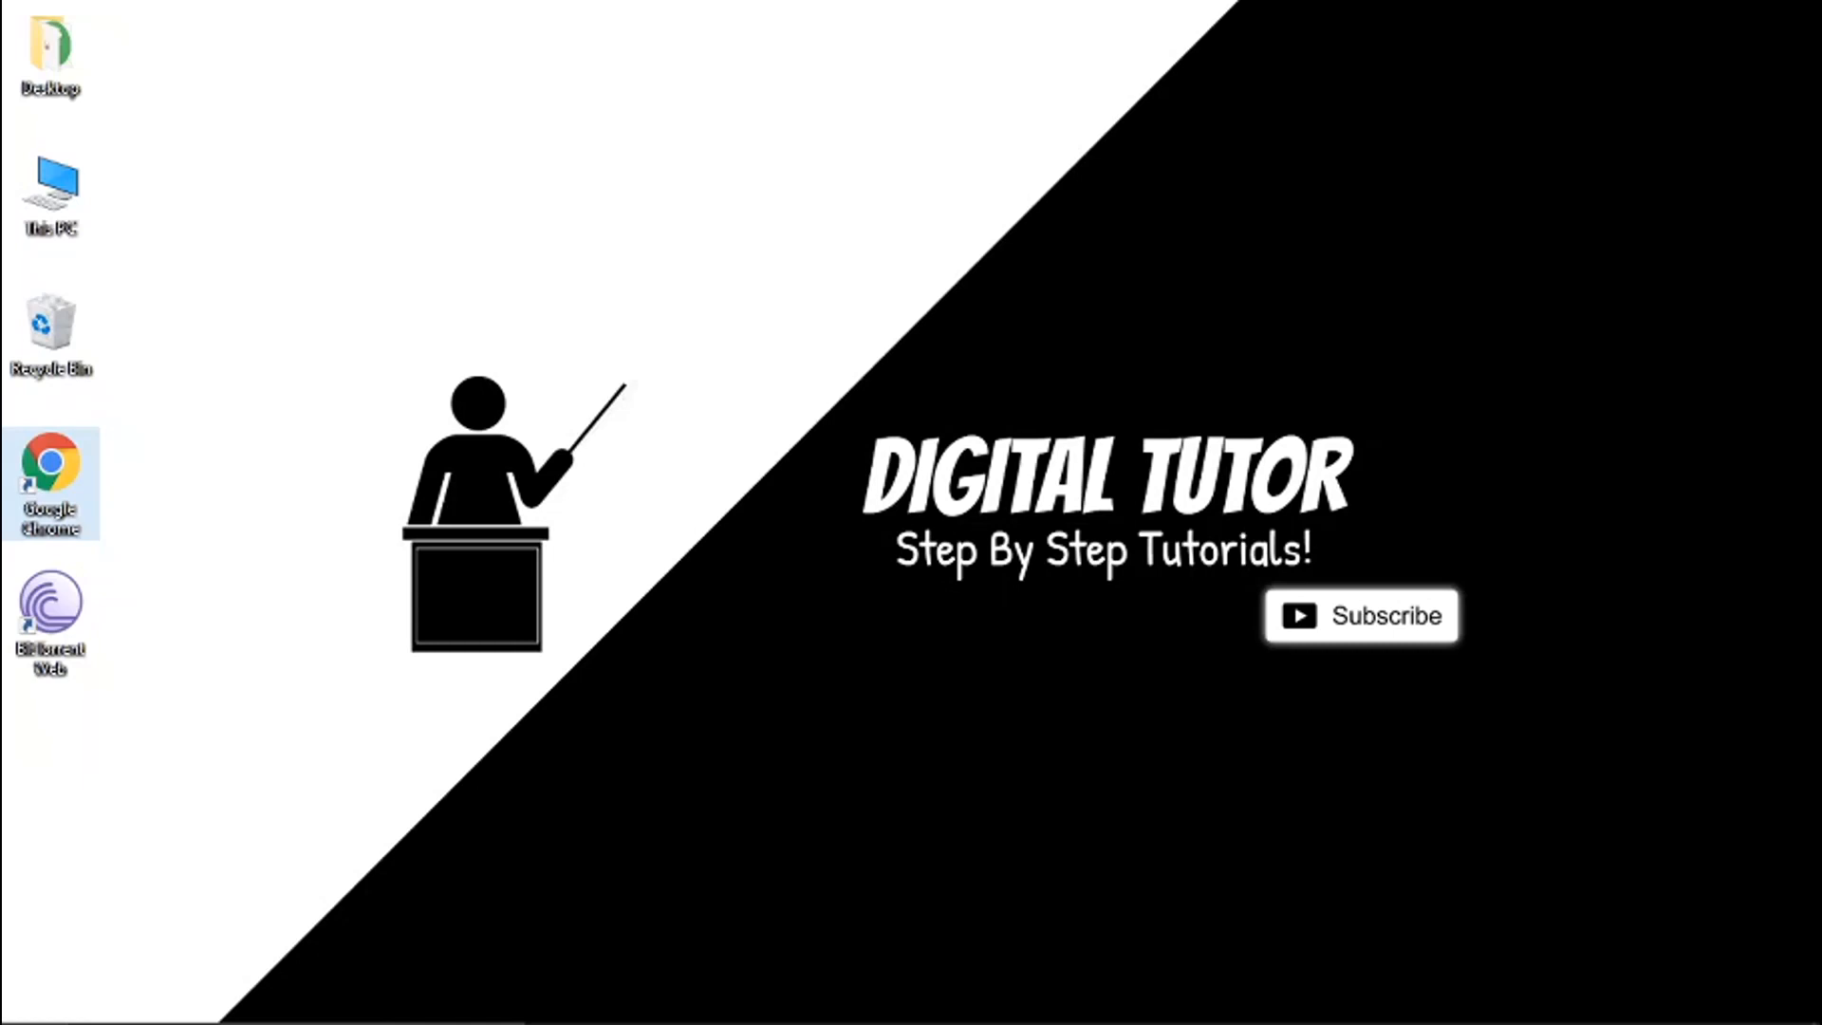
pyautogui.moveTo(221, 968)
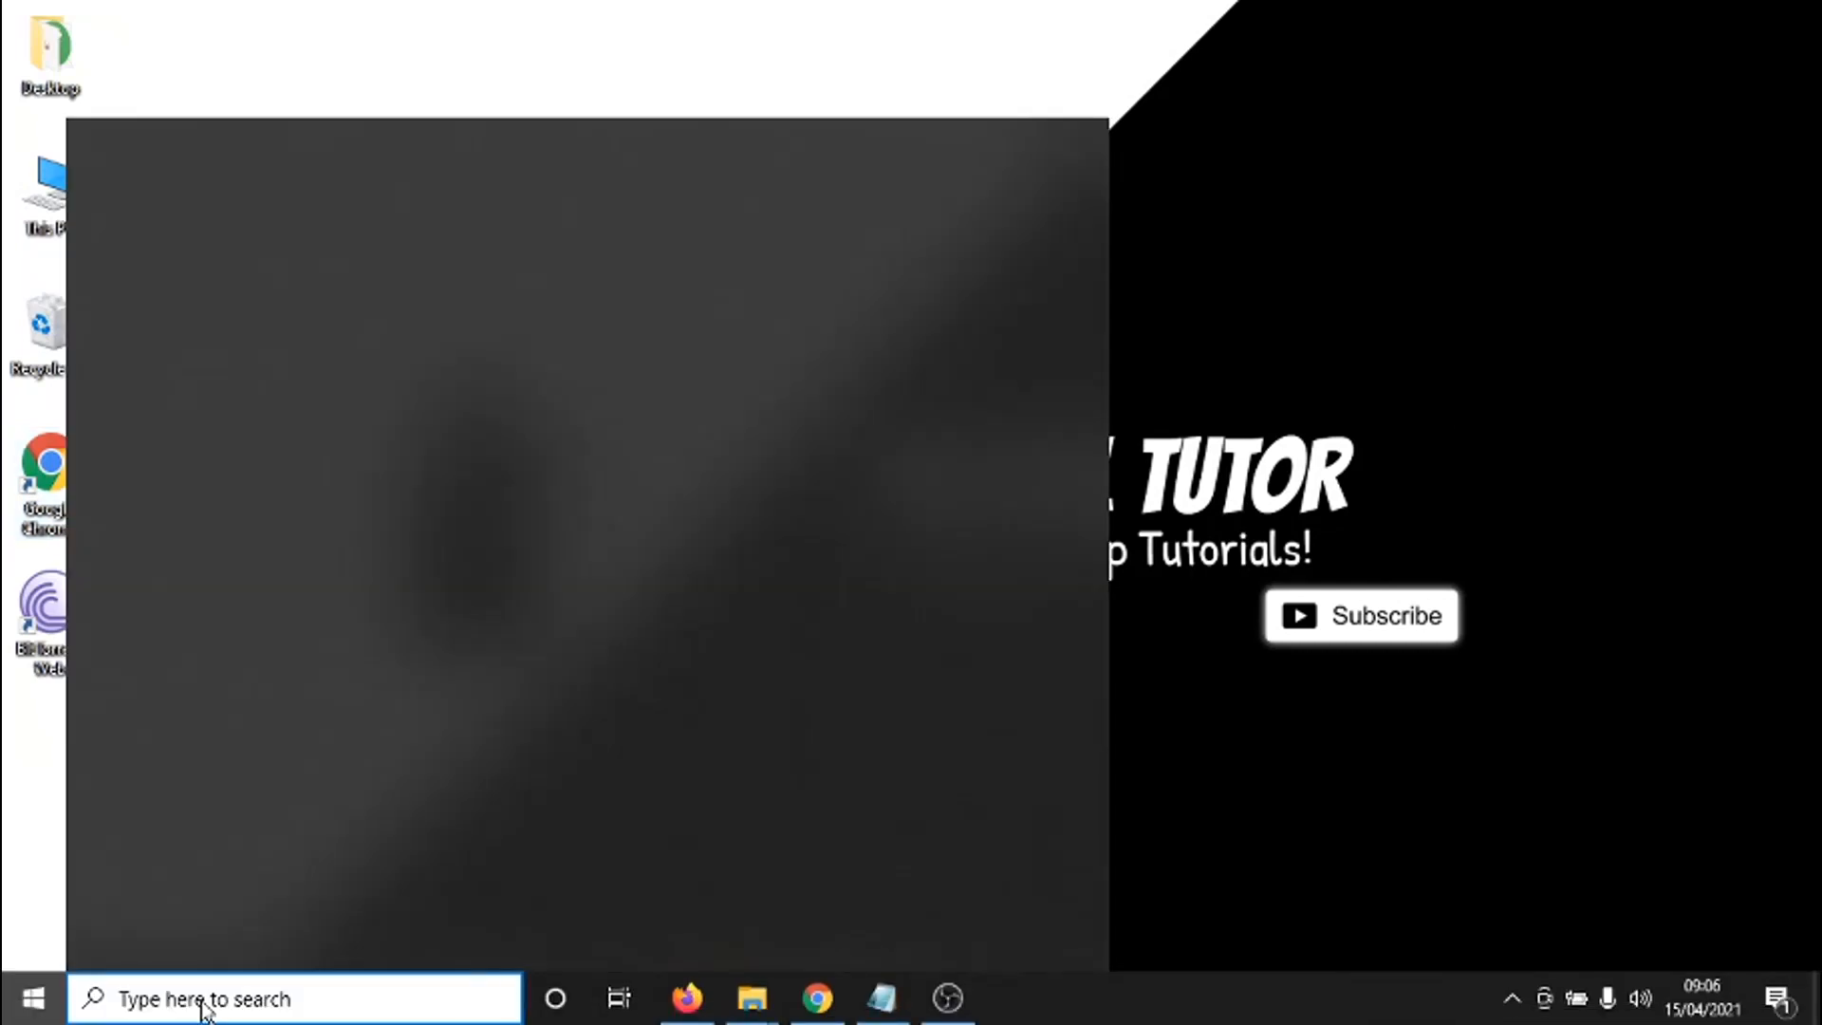
# Search the Start menu for 'control Panel' and launch Control Panel.
pyautogui.write('control Panel')
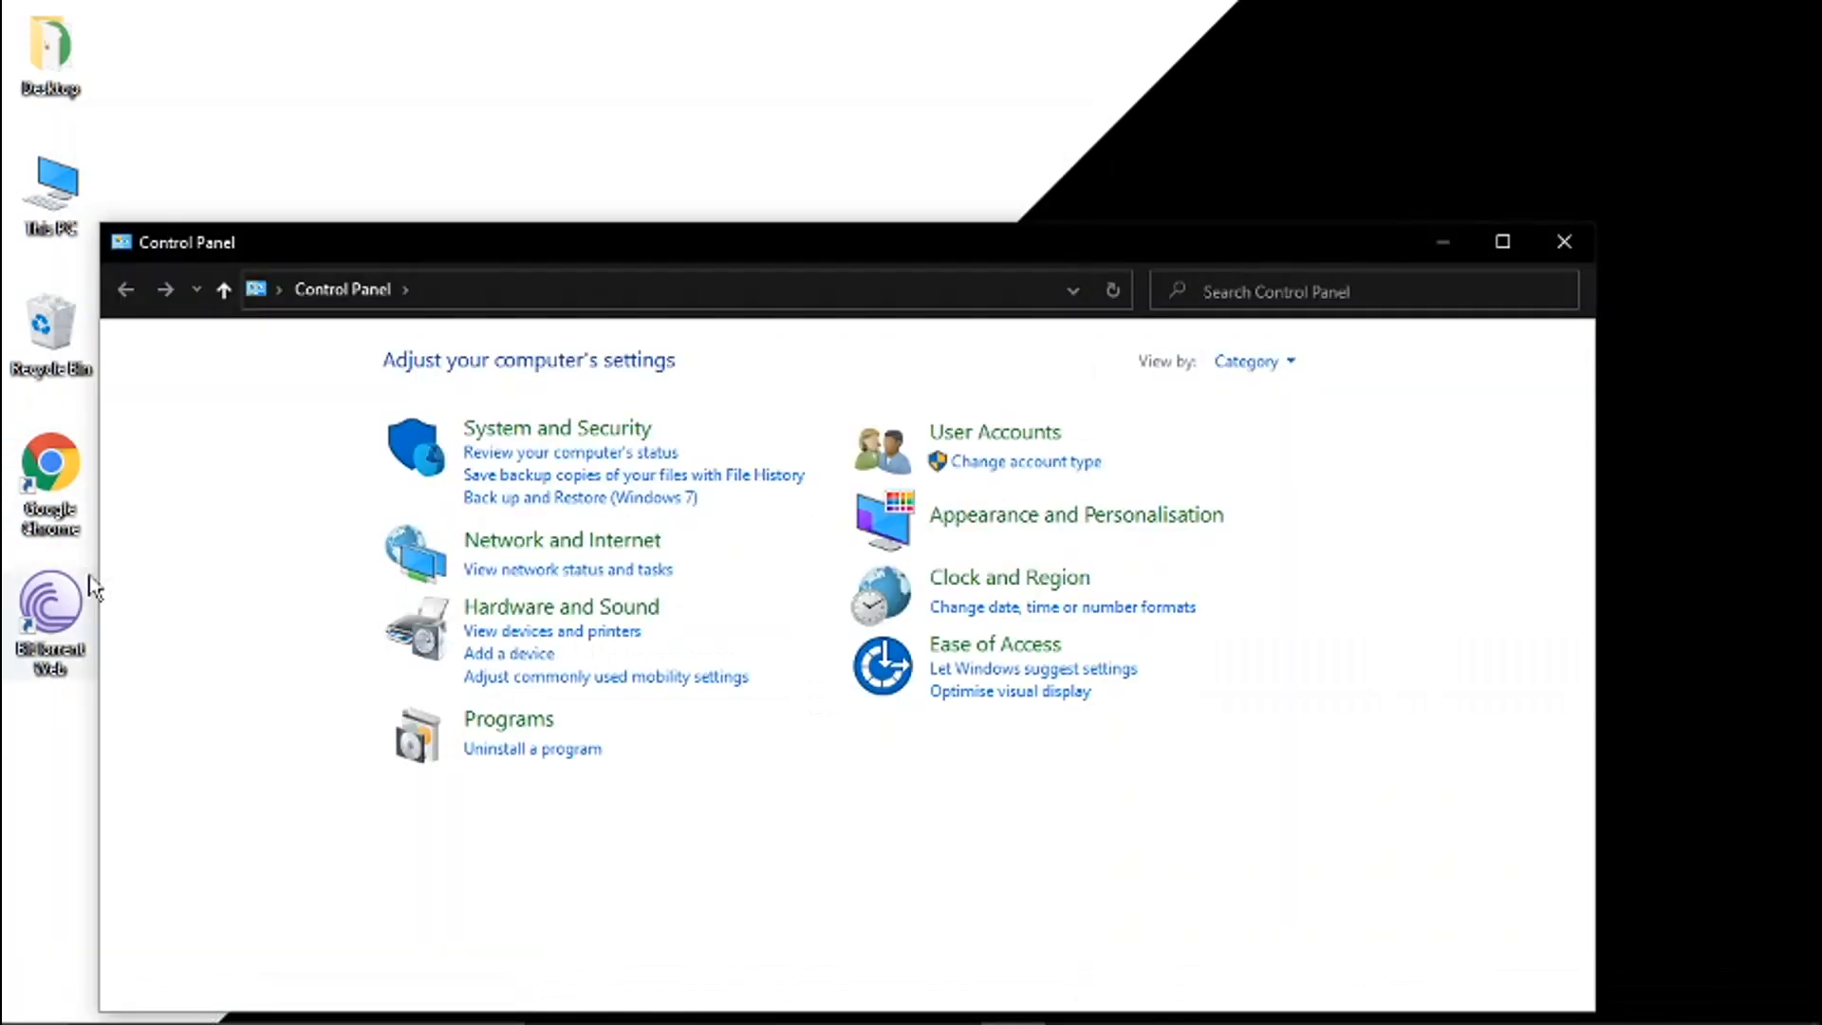
pyautogui.moveTo(223, 289)
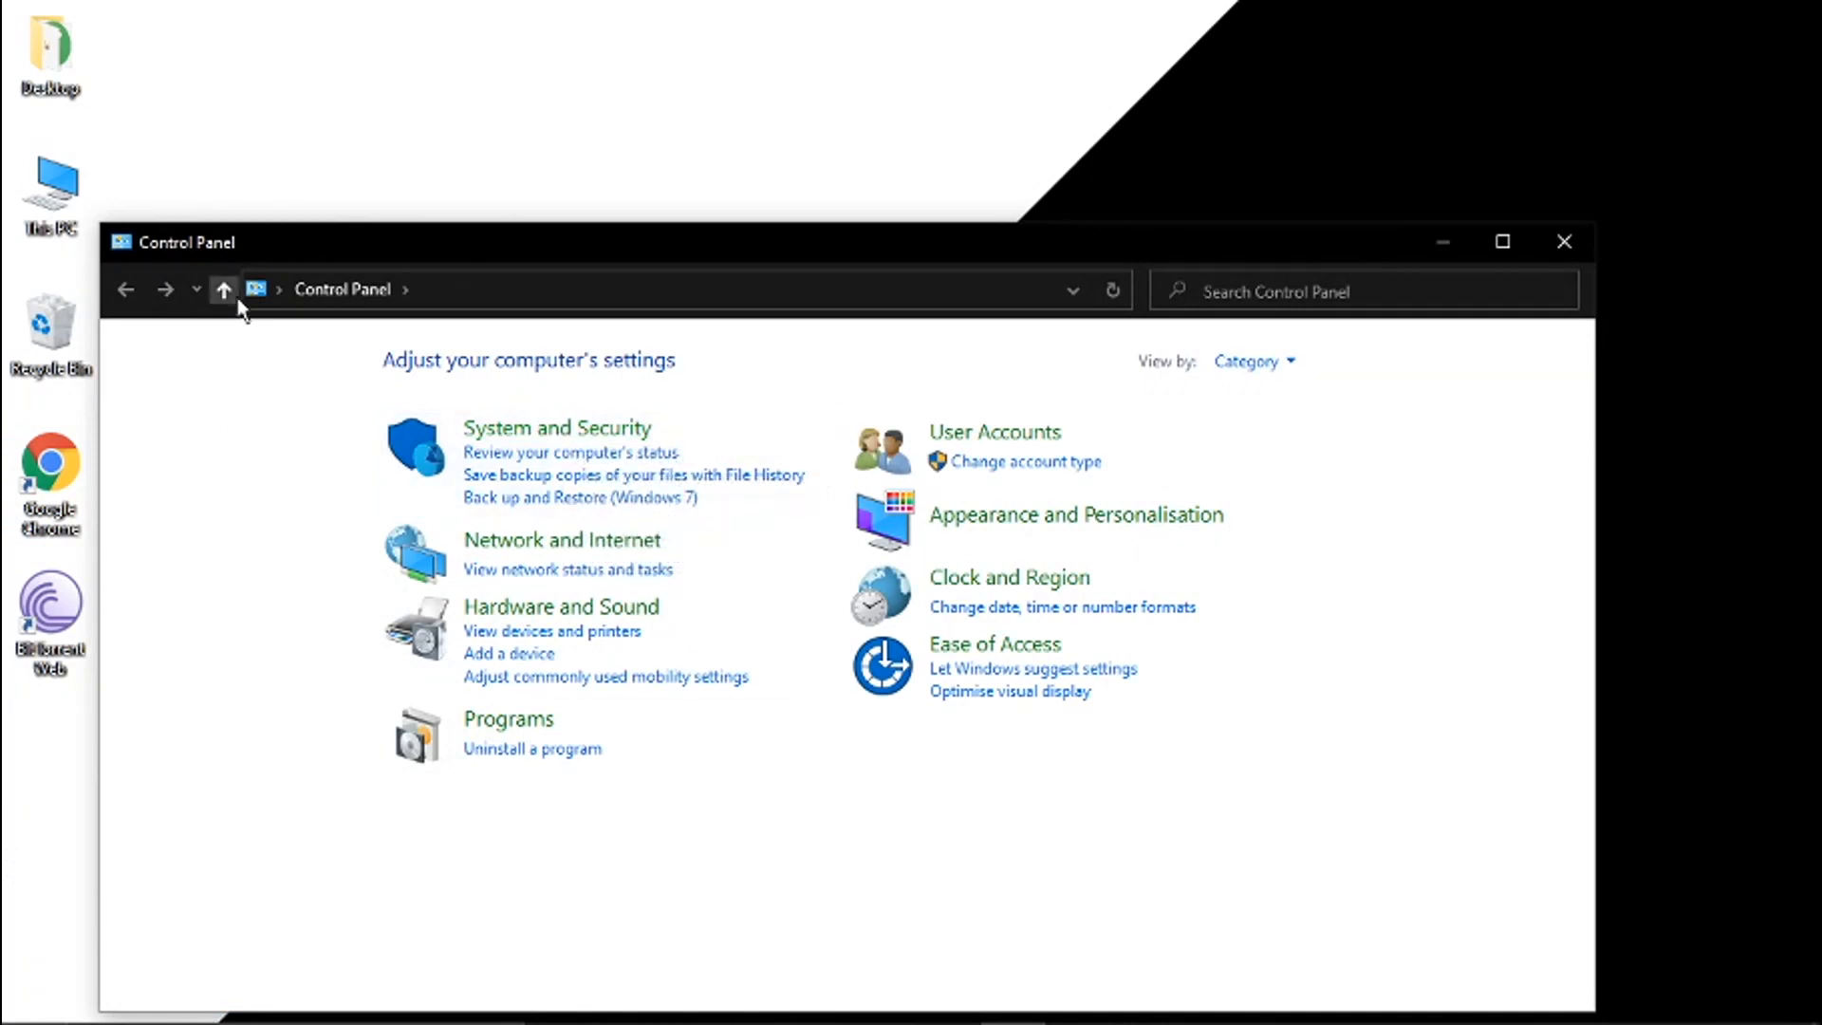
pyautogui.click(1252, 361)
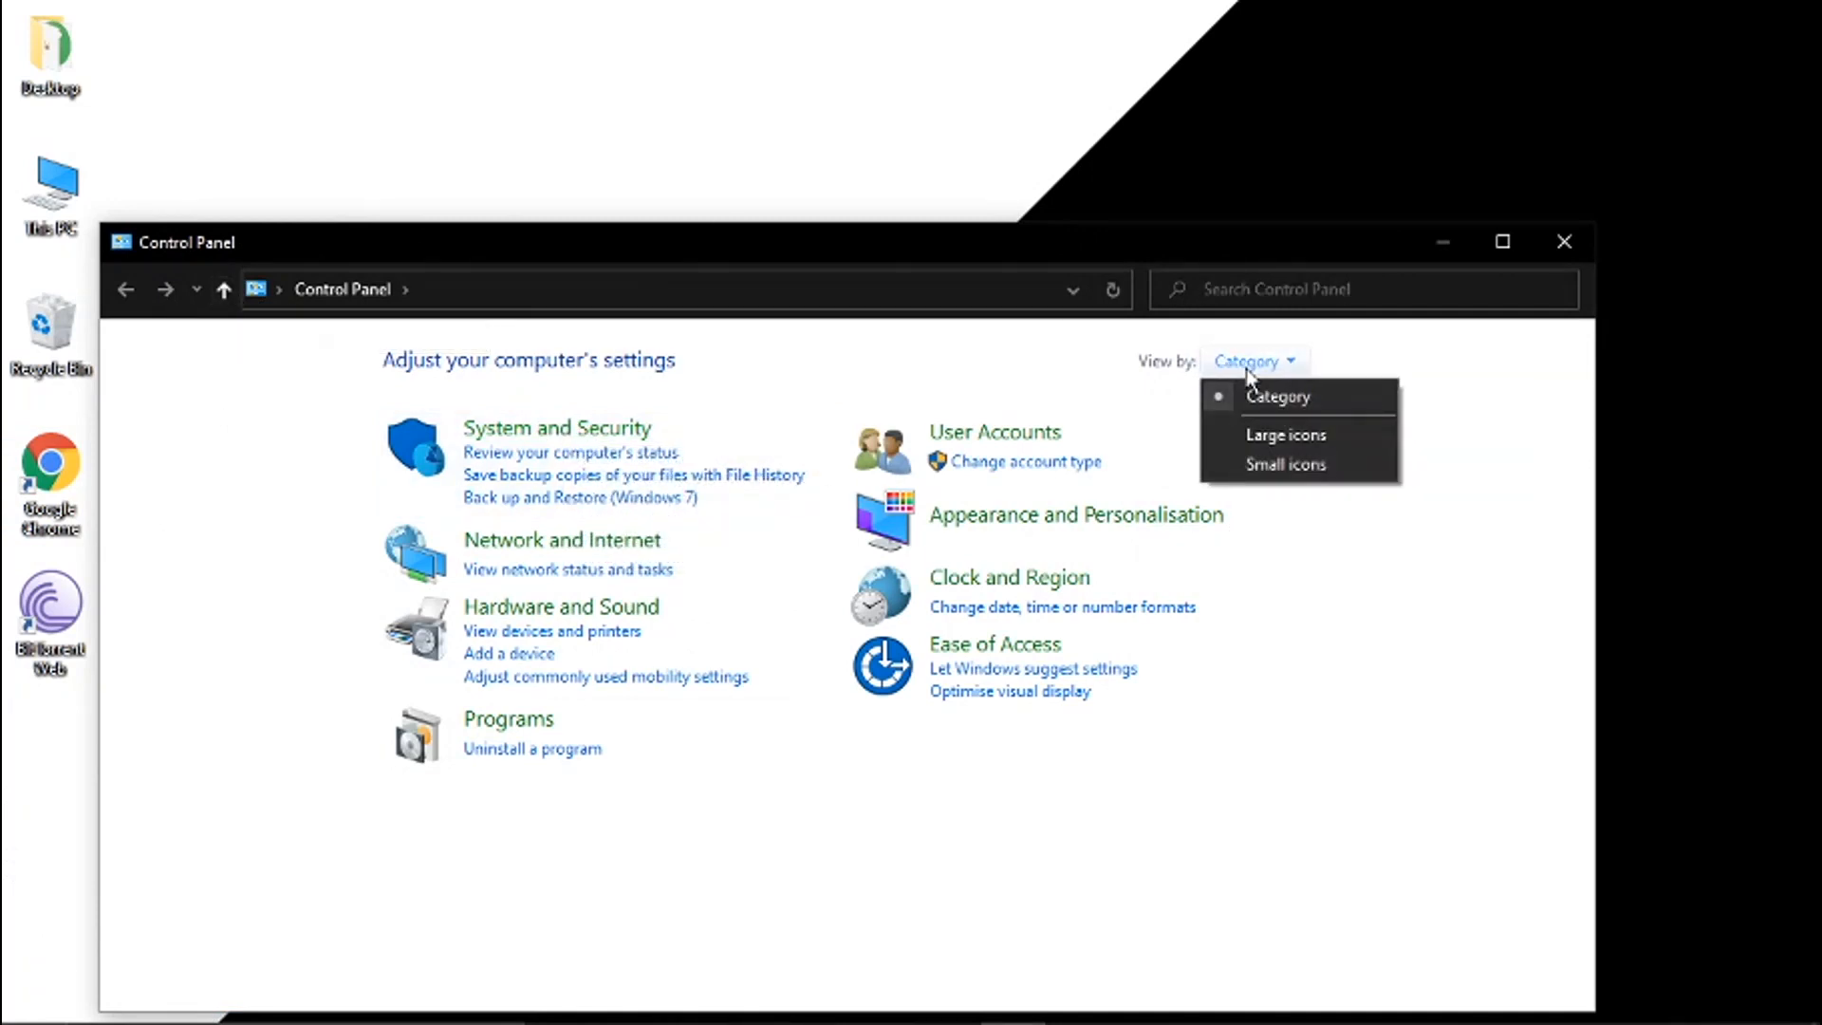
pyautogui.moveTo(1163, 369)
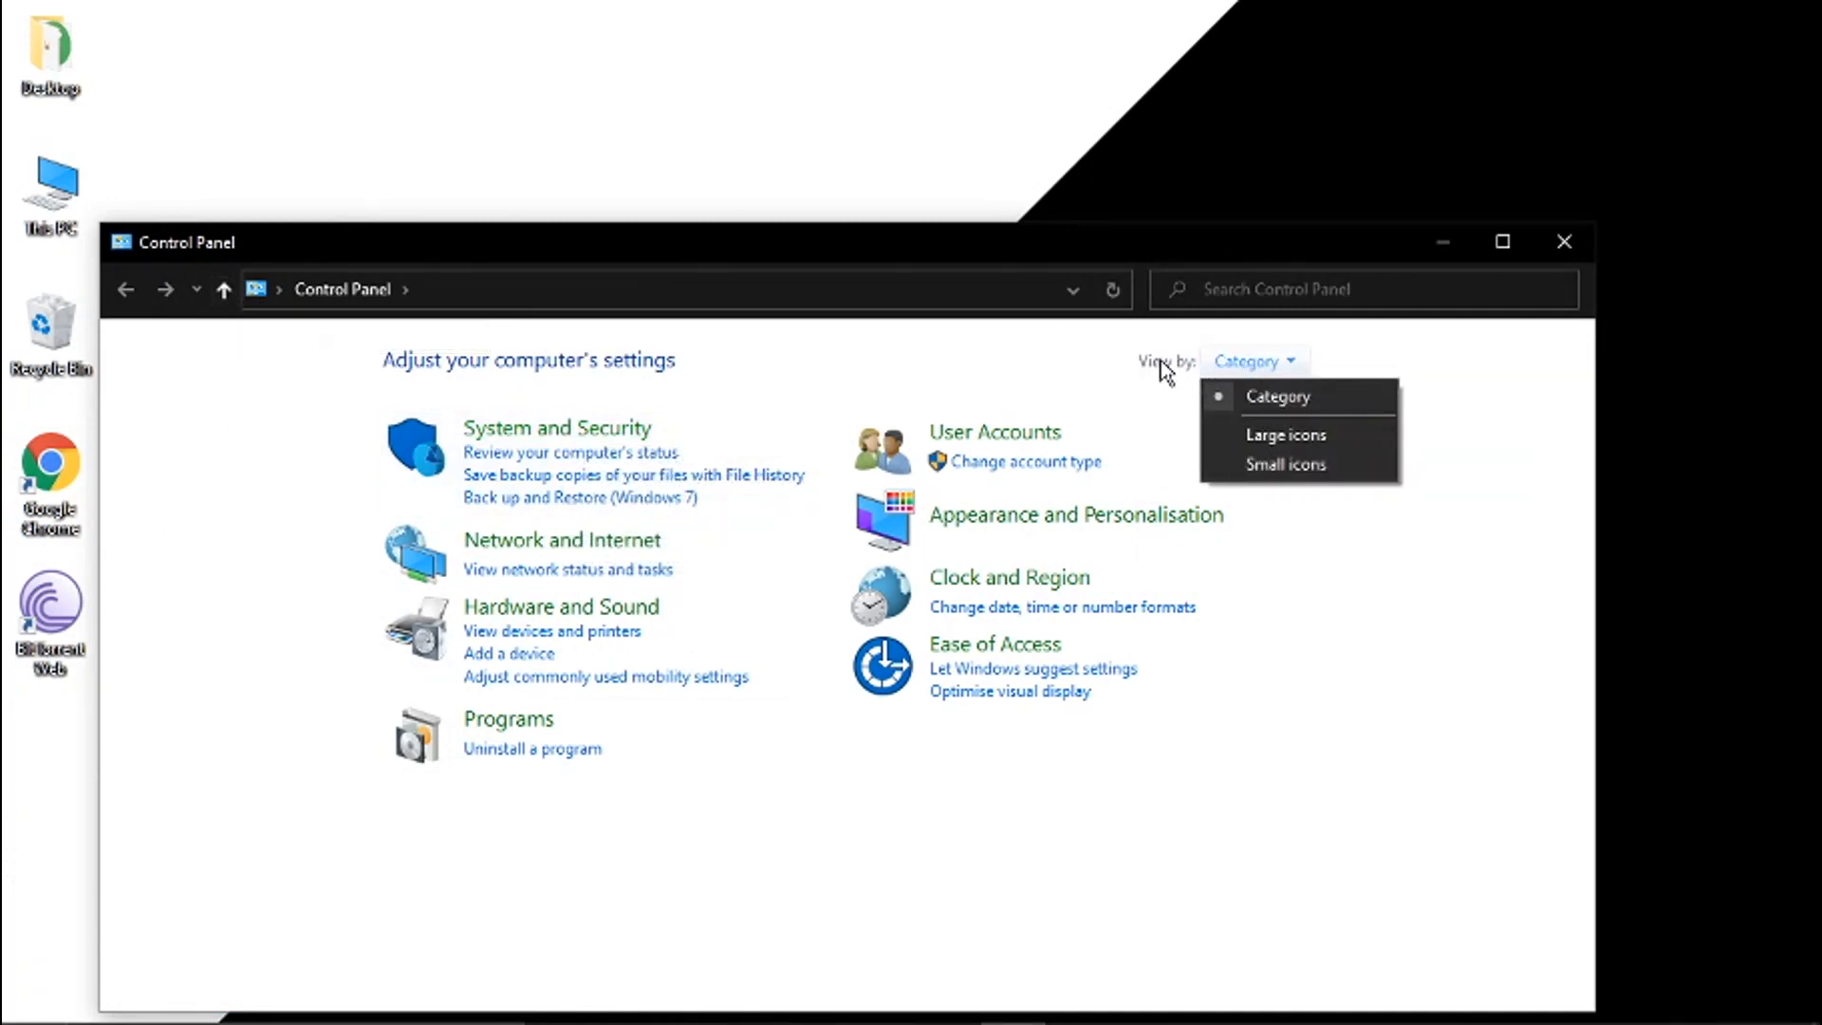
pyautogui.moveTo(1285, 433)
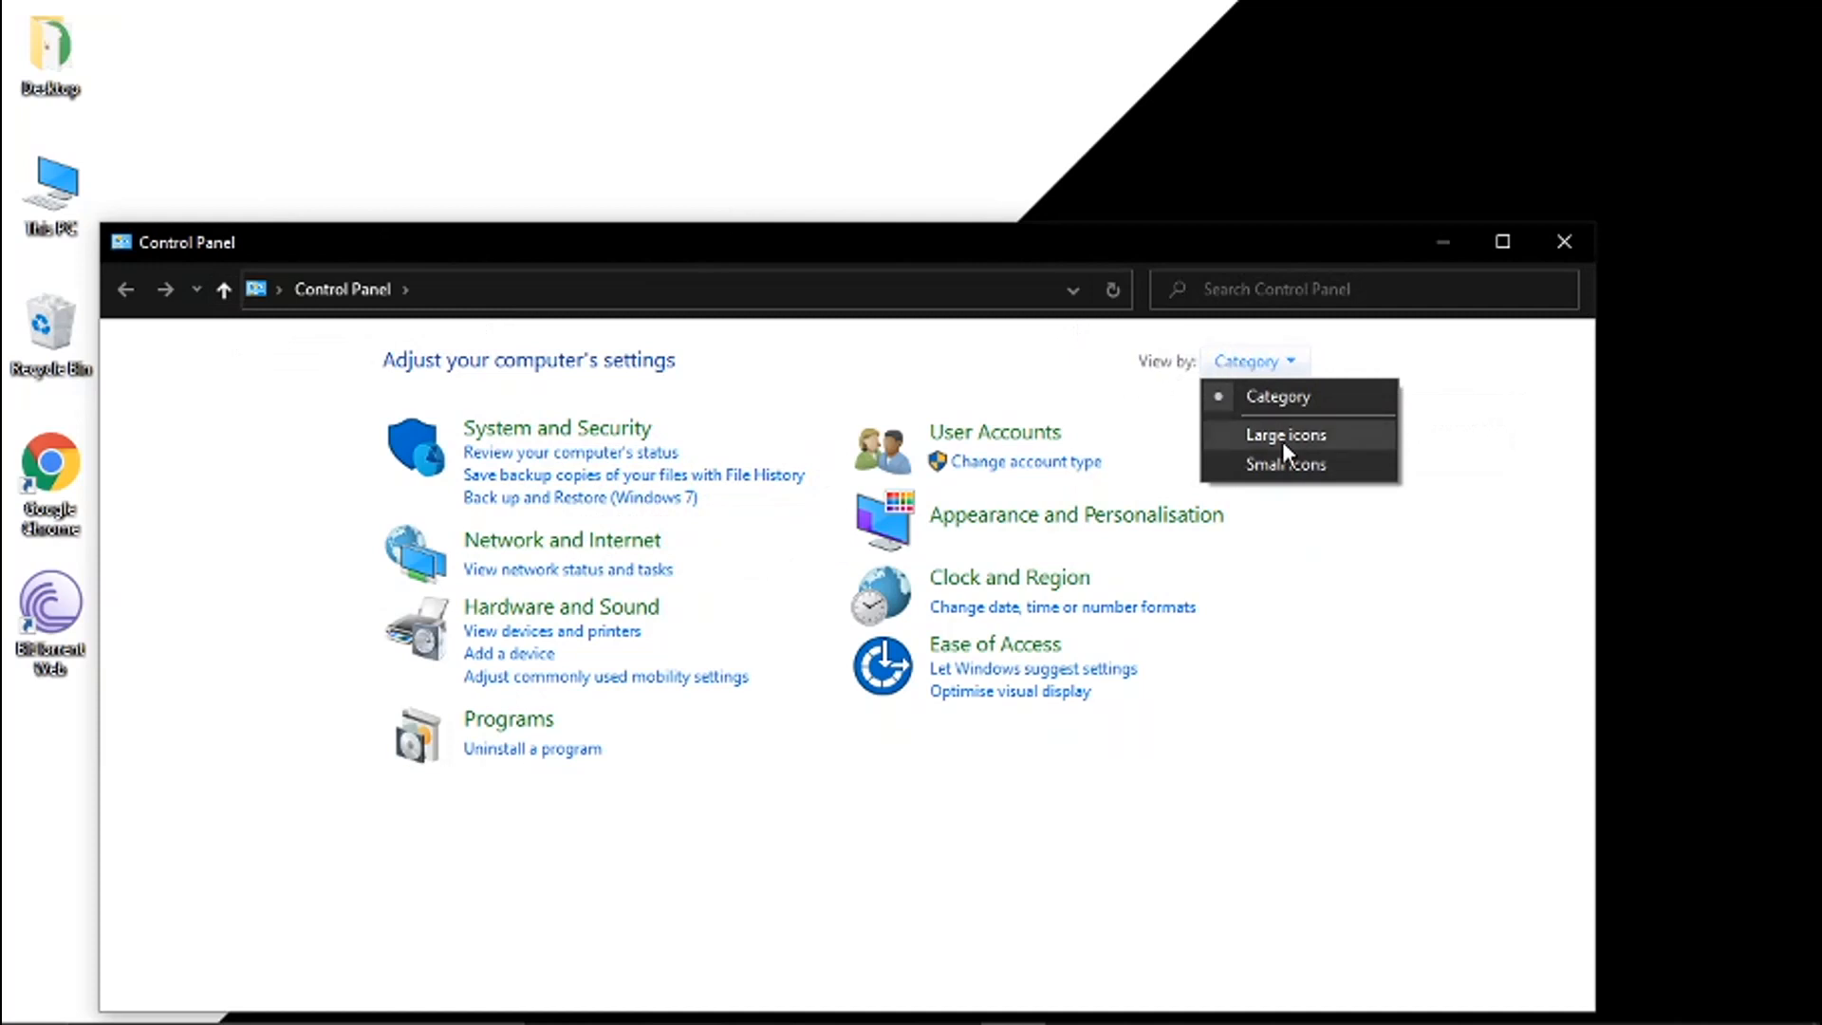
pyautogui.click(1284, 433)
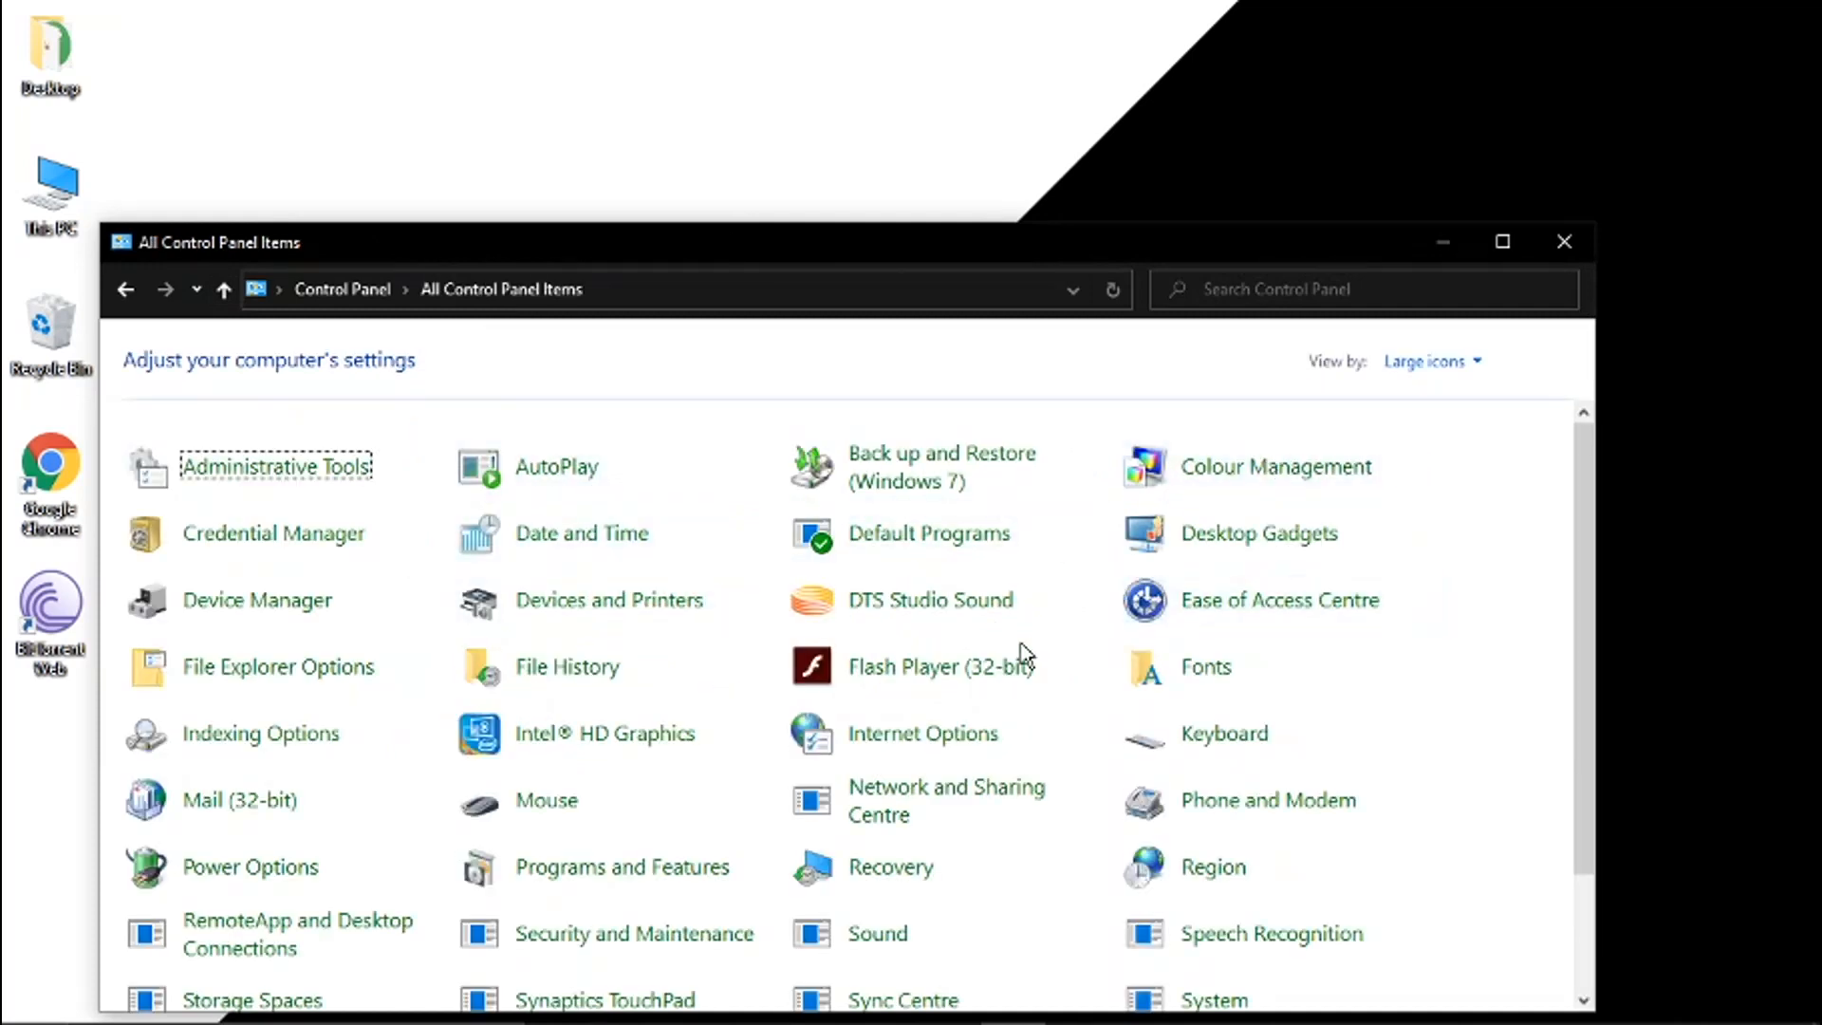
pyautogui.click(1429, 360)
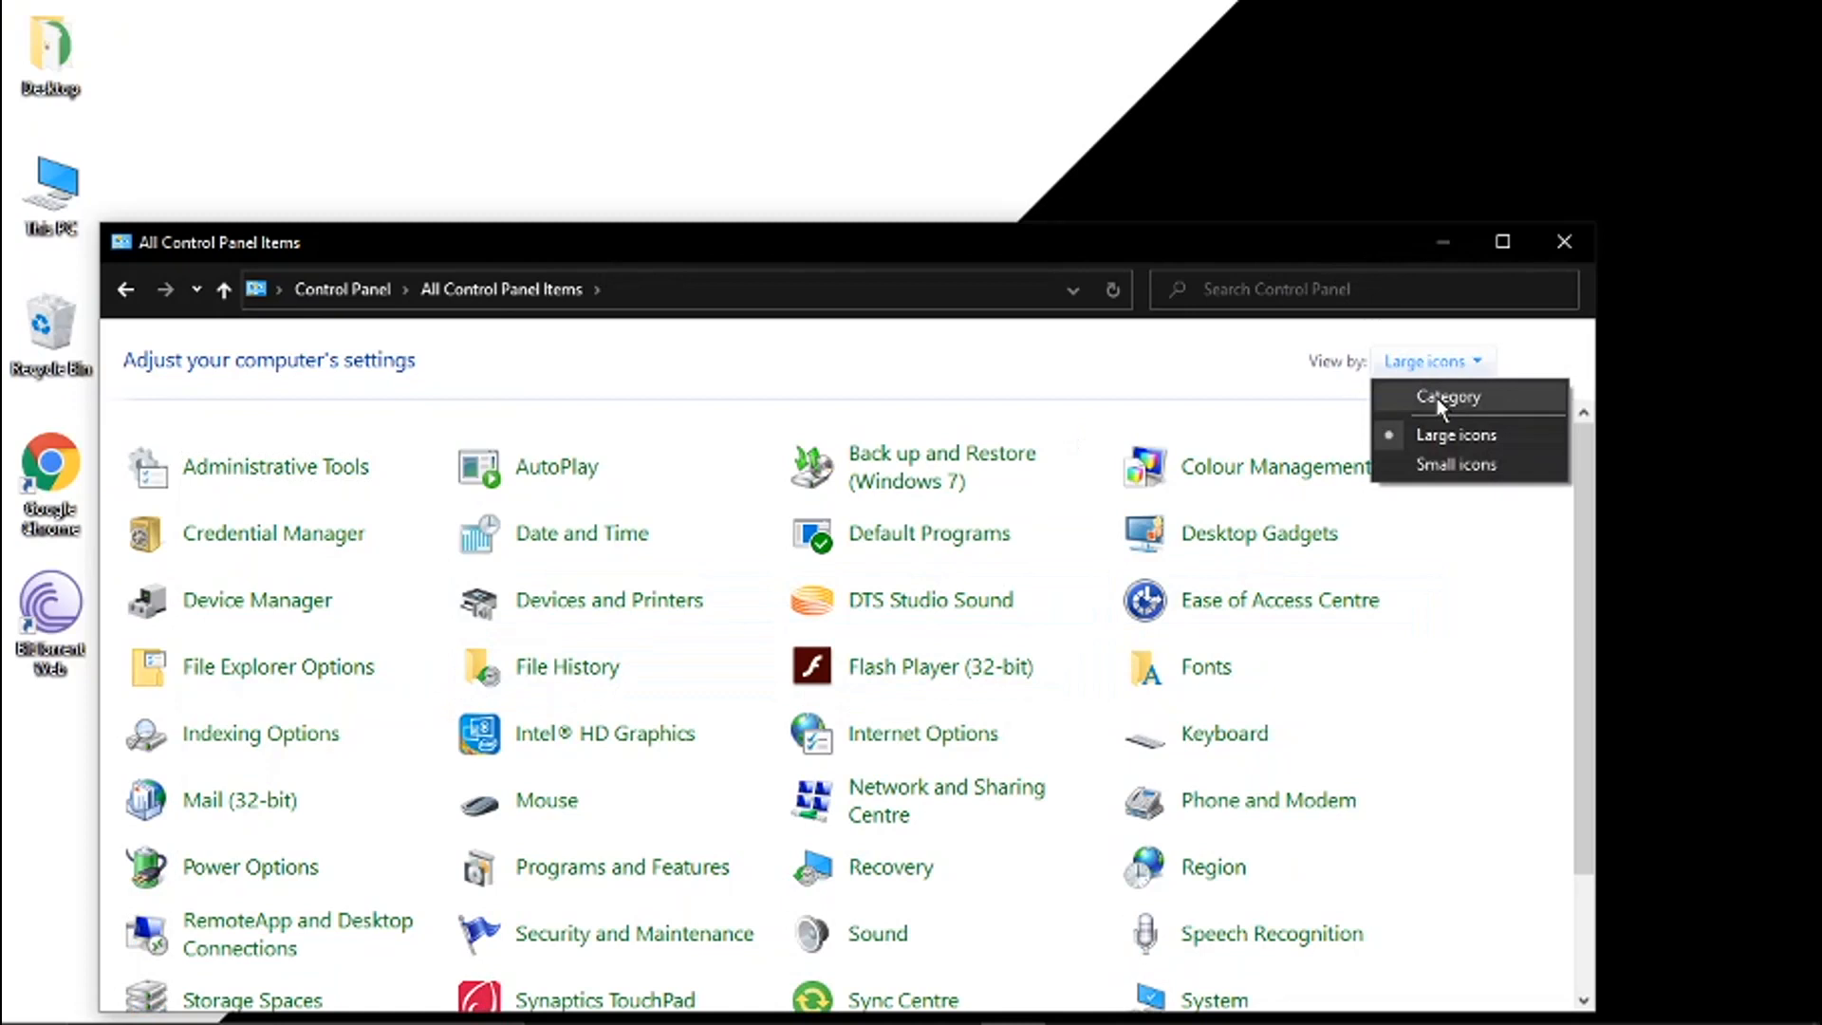
pyautogui.click(1446, 397)
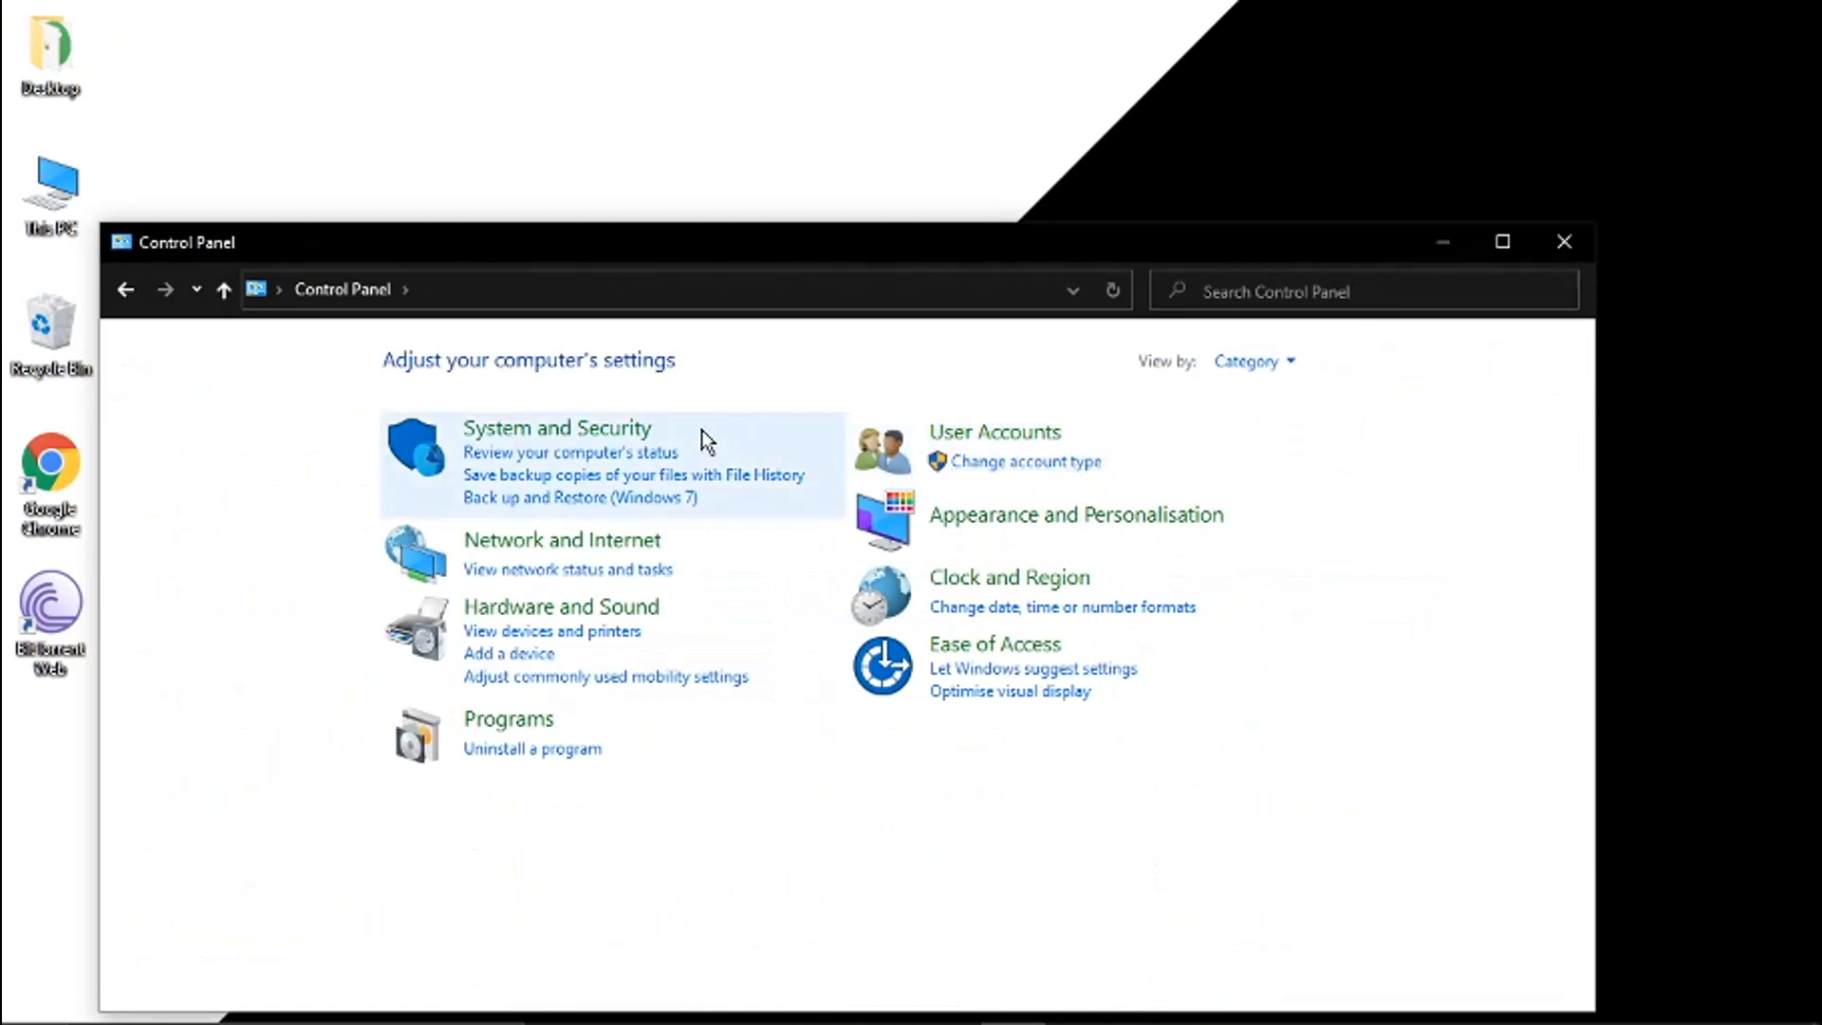
pyautogui.moveTo(532, 462)
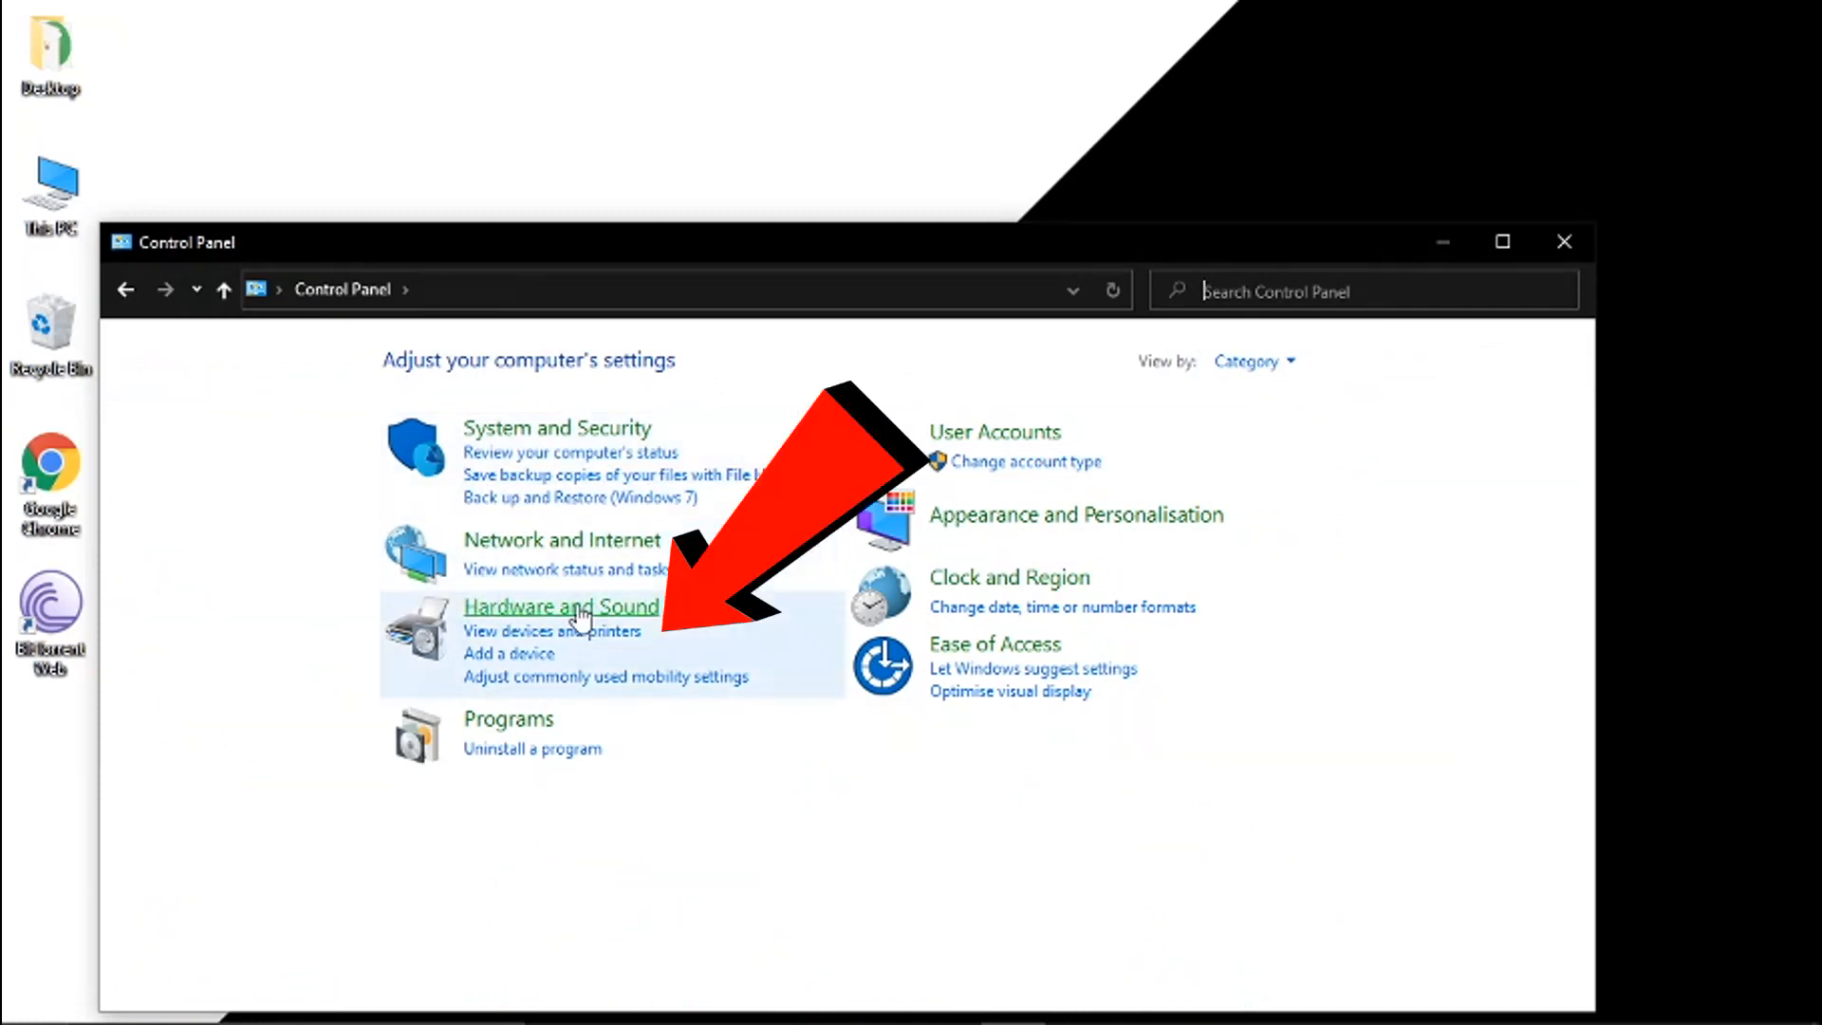
pyautogui.moveTo(578, 635)
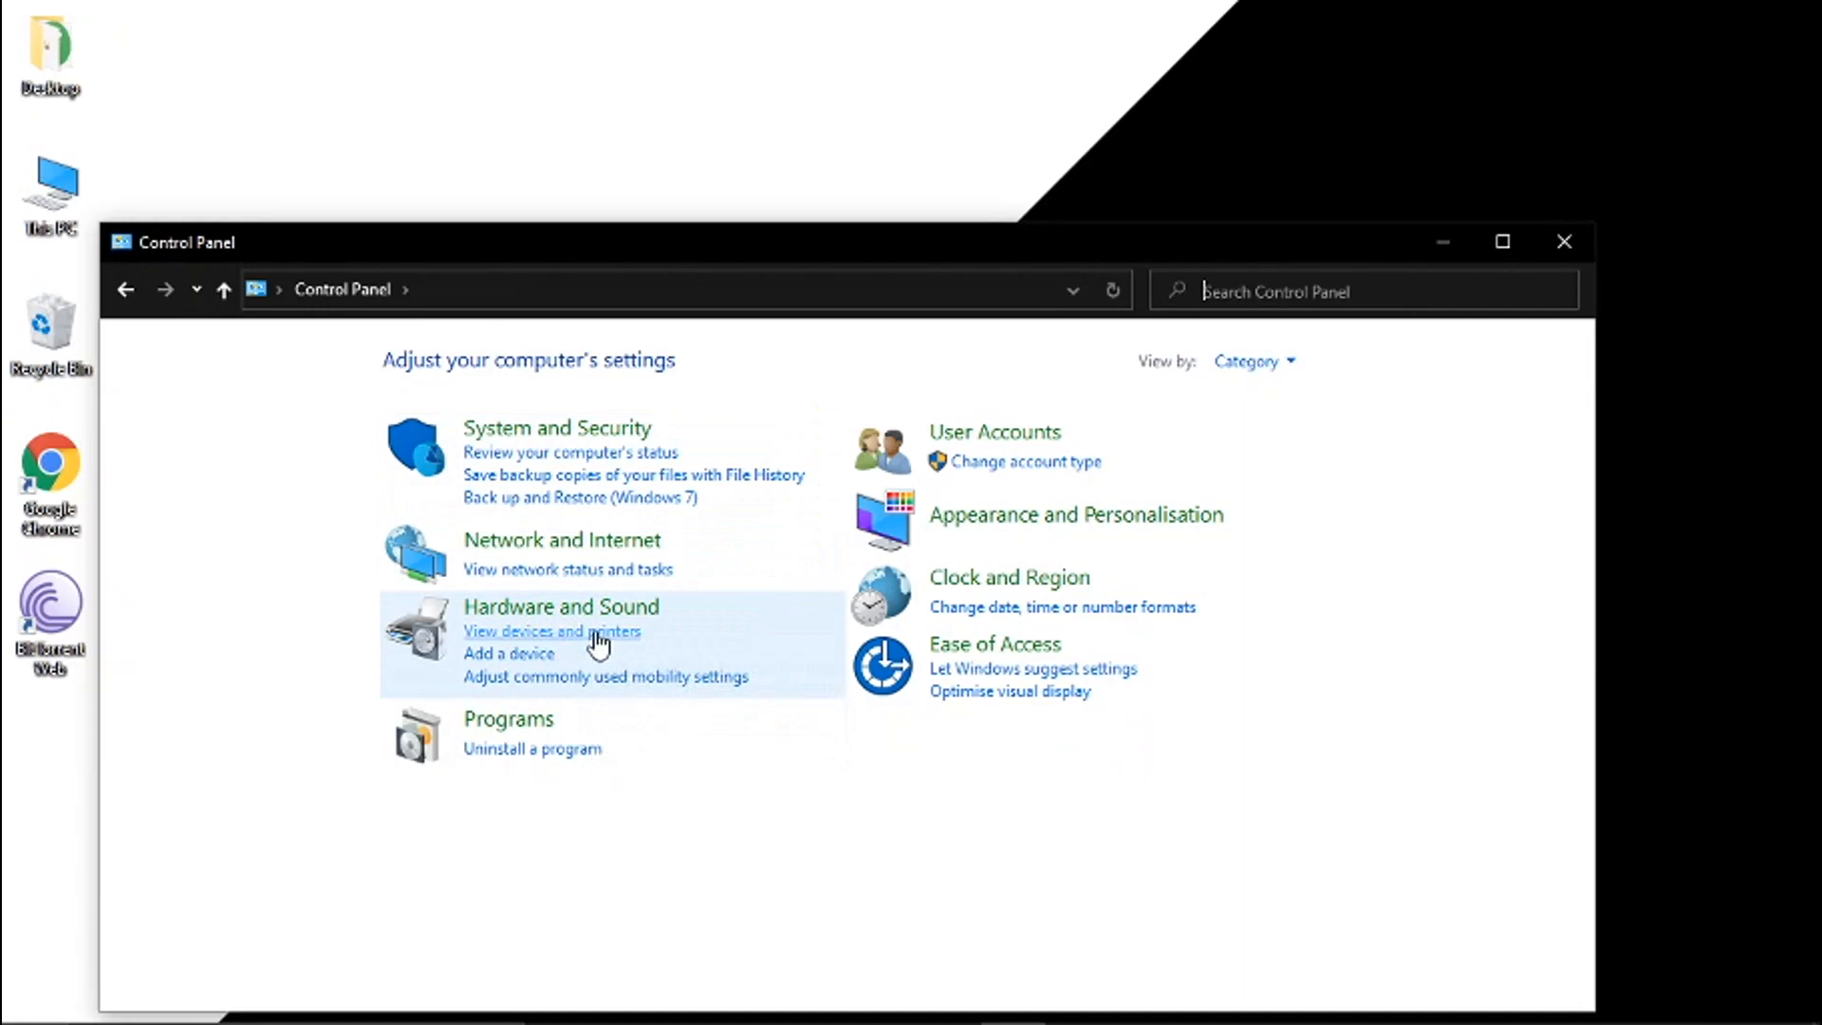
# Open View devices and printers under Hardware and Sound.
pyautogui.click(552, 631)
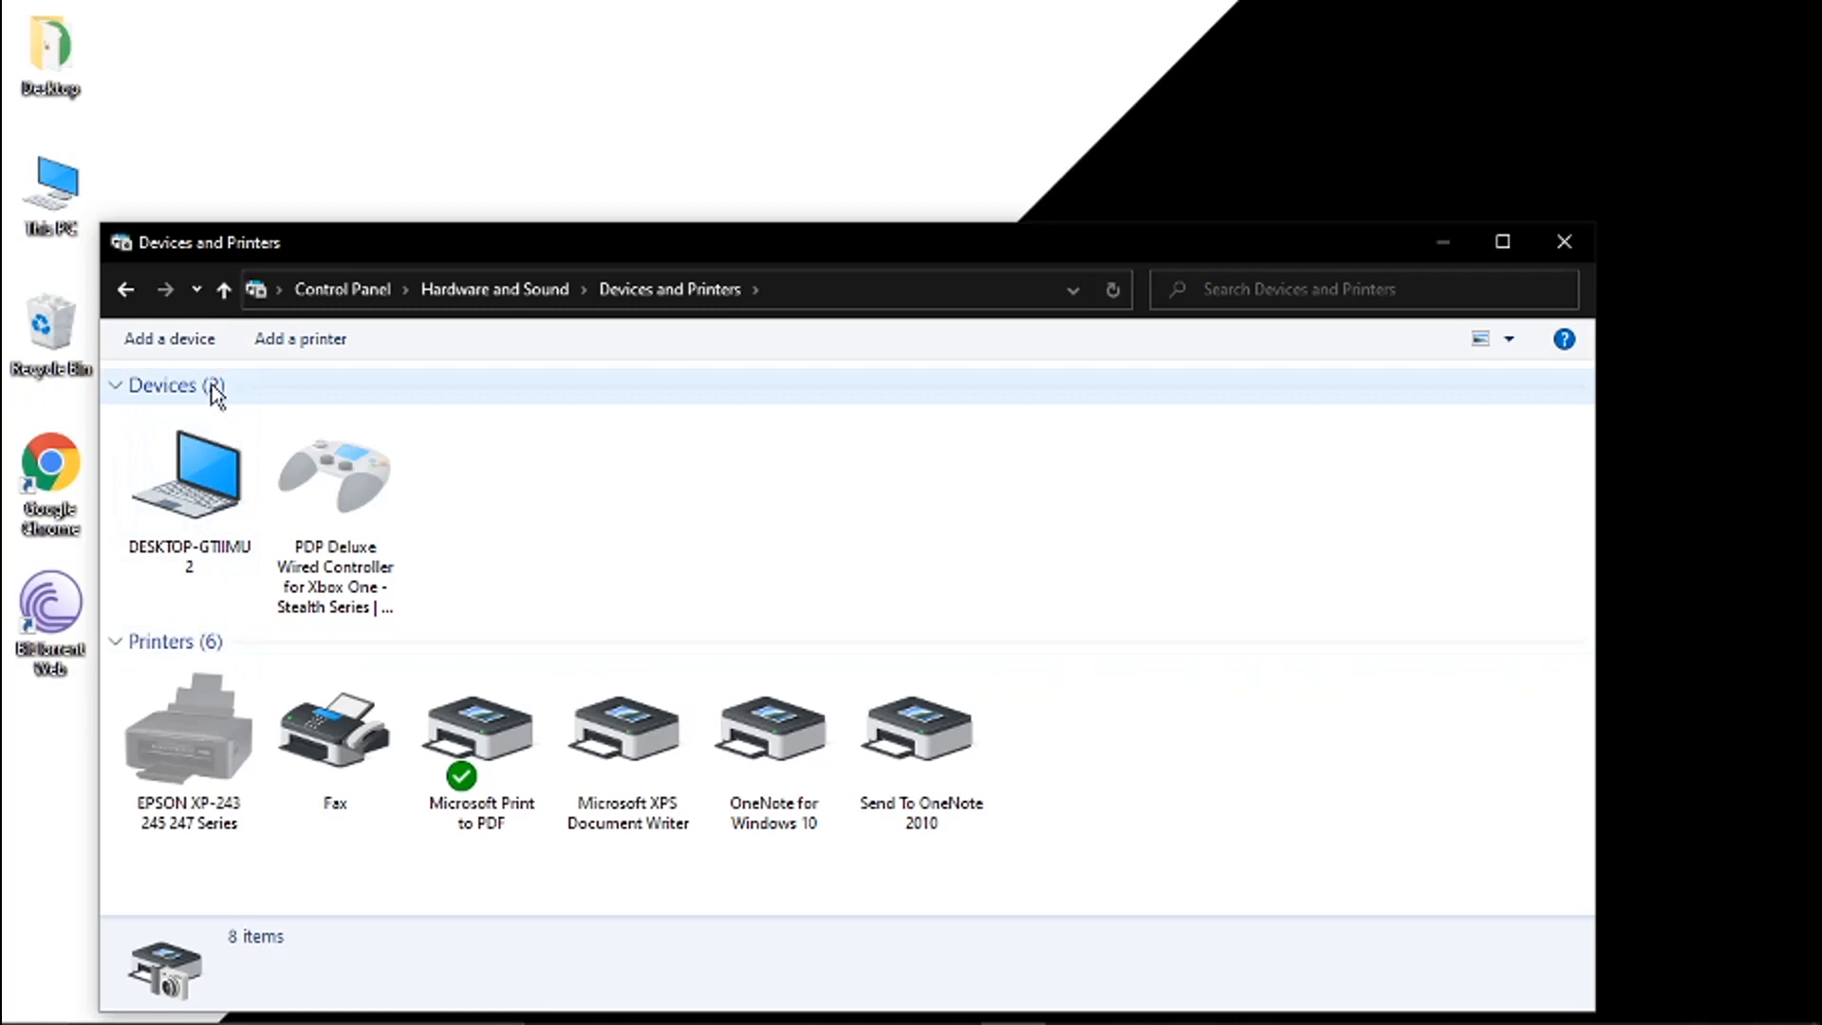
# Inspect Fax, Microsoft Print to PDF, then the offline EPSON XP-243 245 247 Series details.
pyautogui.click(333, 738)
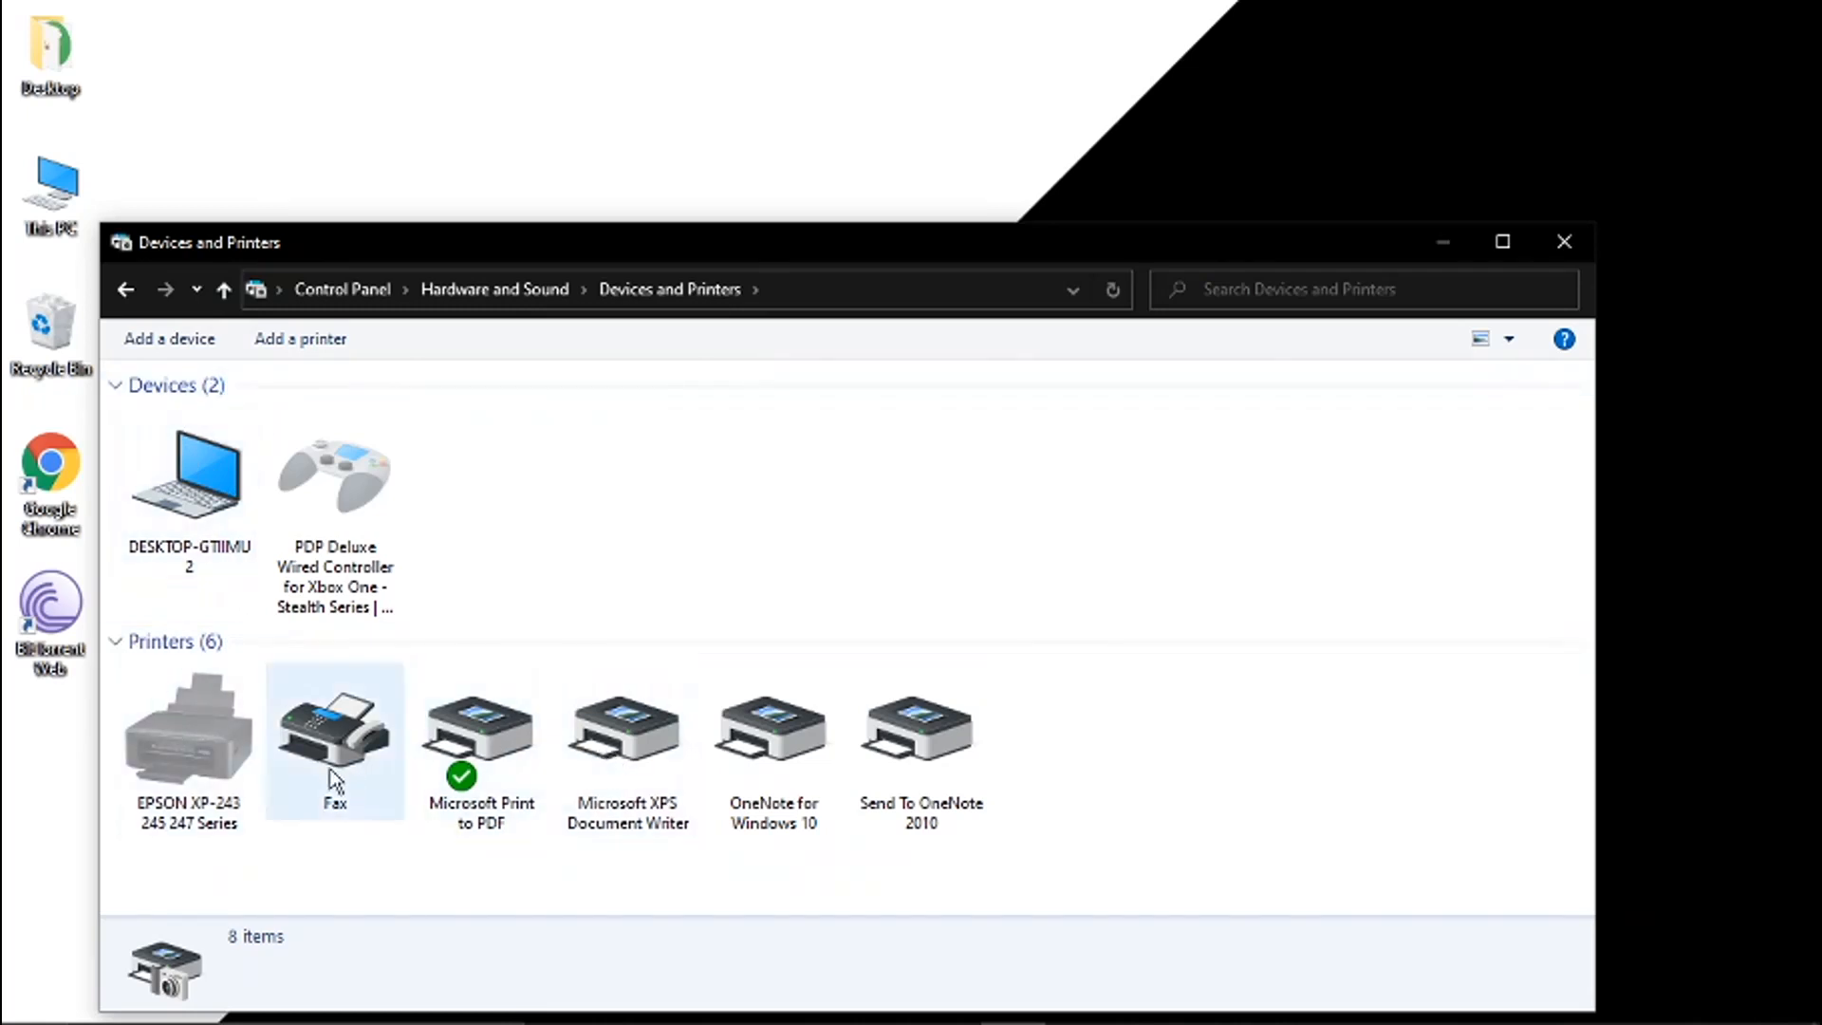
pyautogui.moveTo(341, 764)
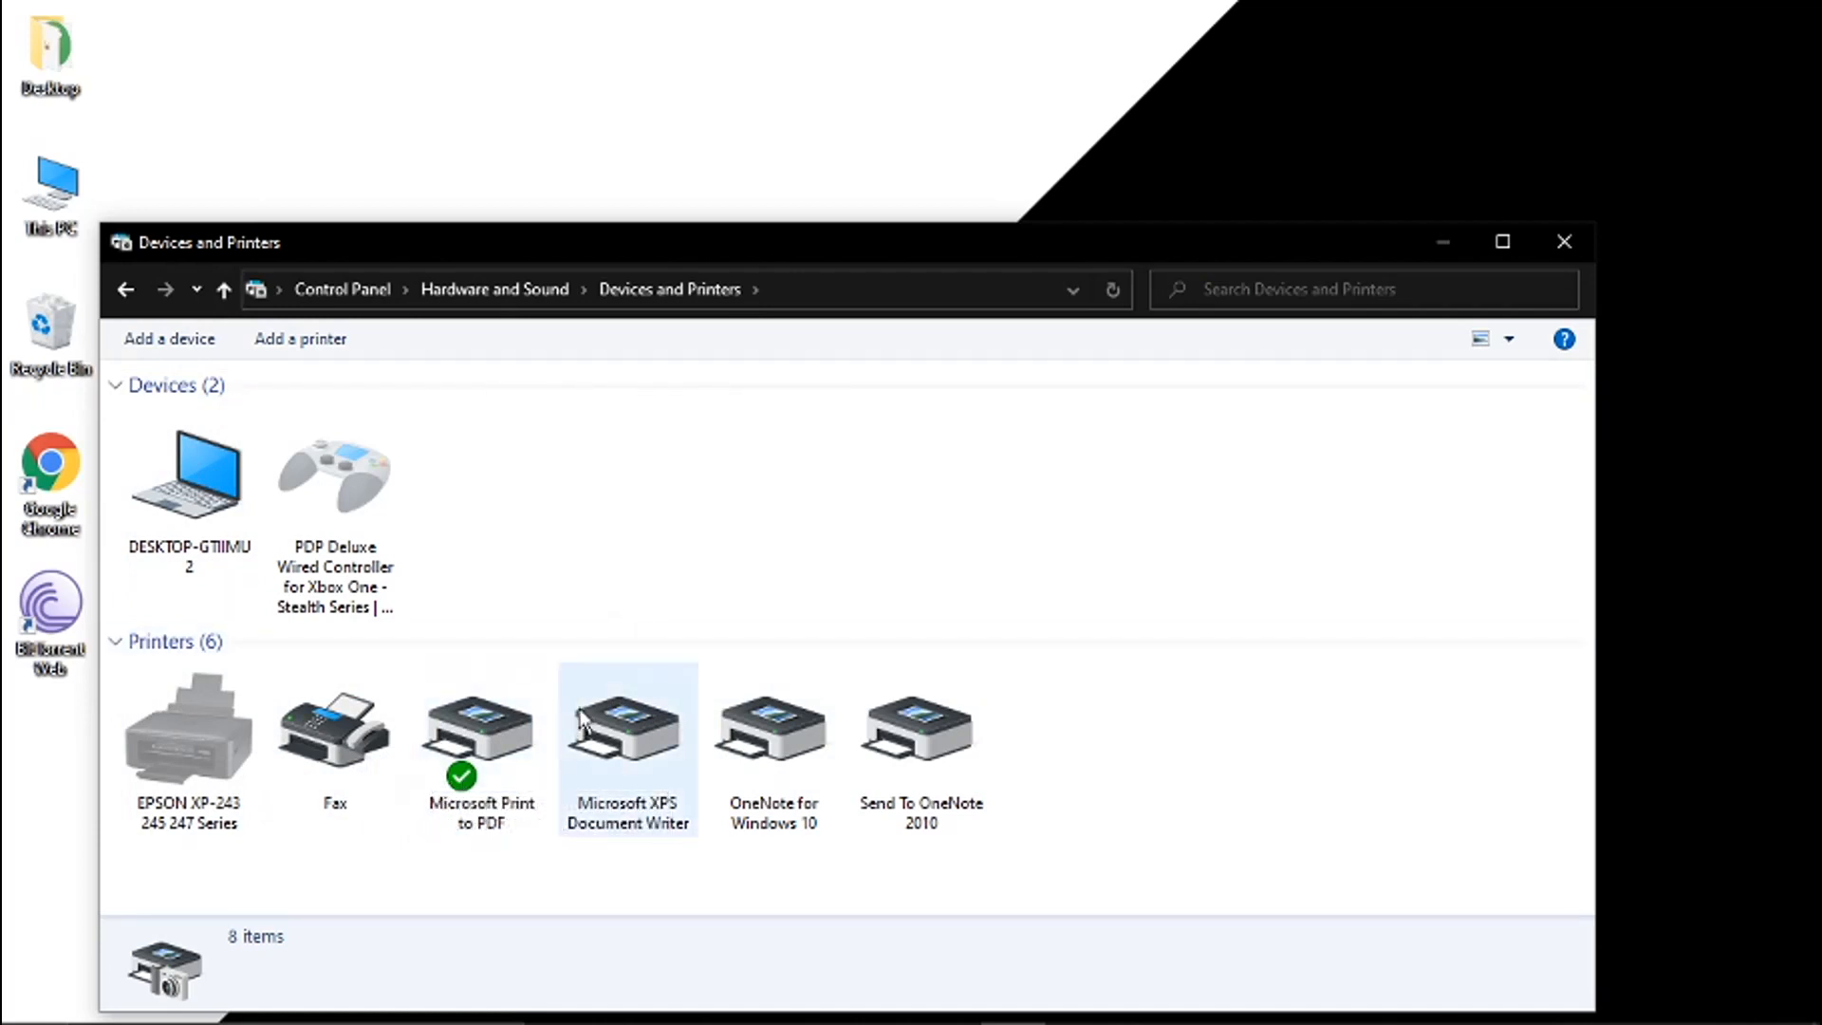
pyautogui.click(481, 731)
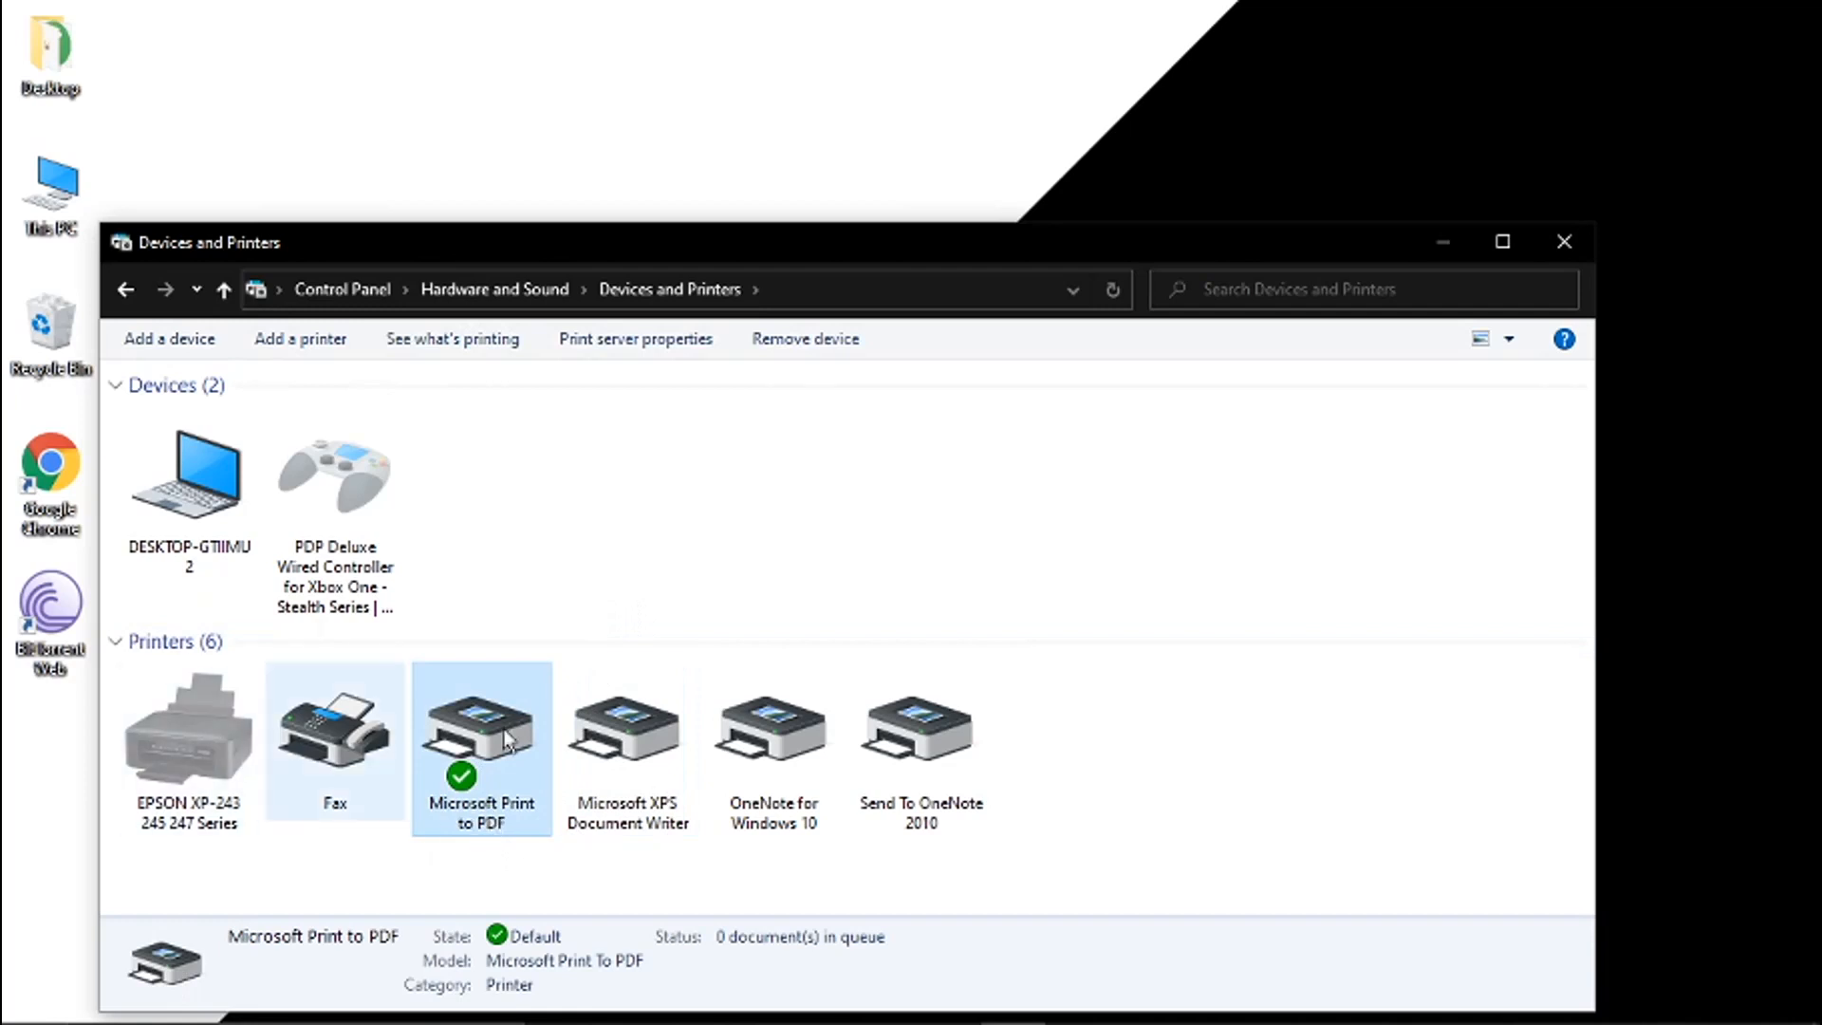
pyautogui.moveTo(304, 759)
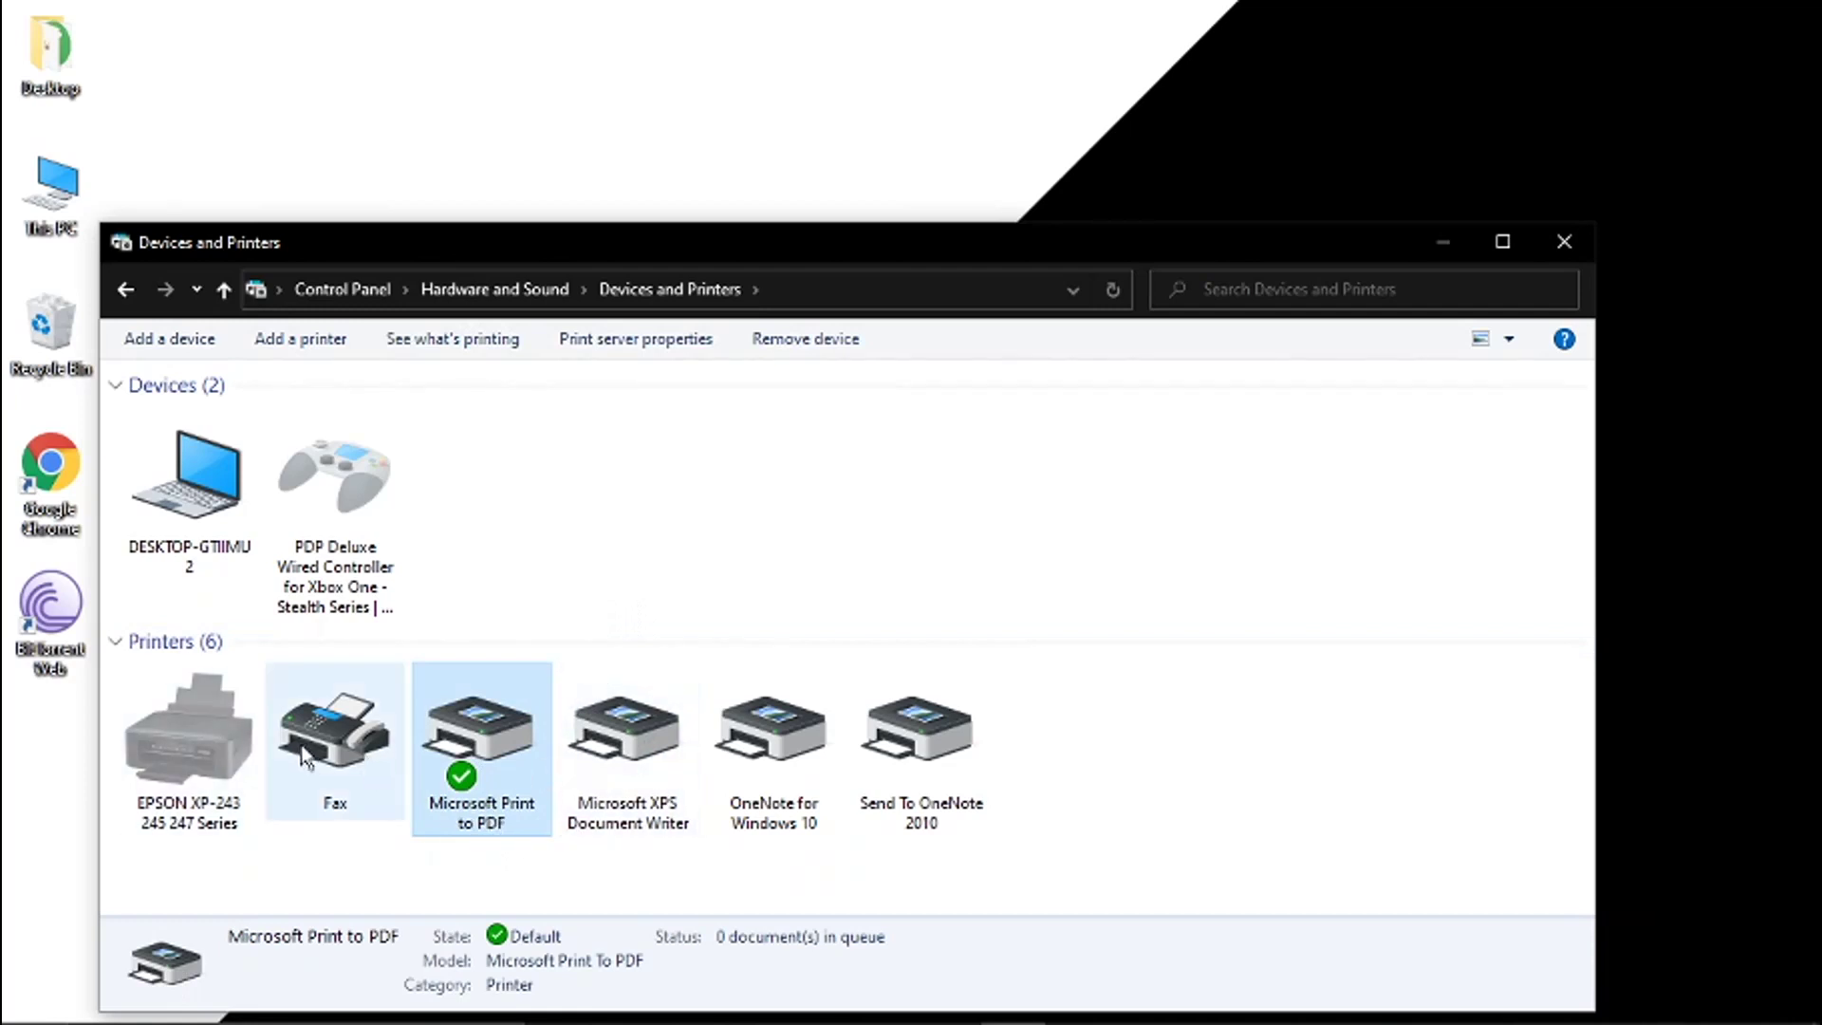
pyautogui.moveTo(203, 749)
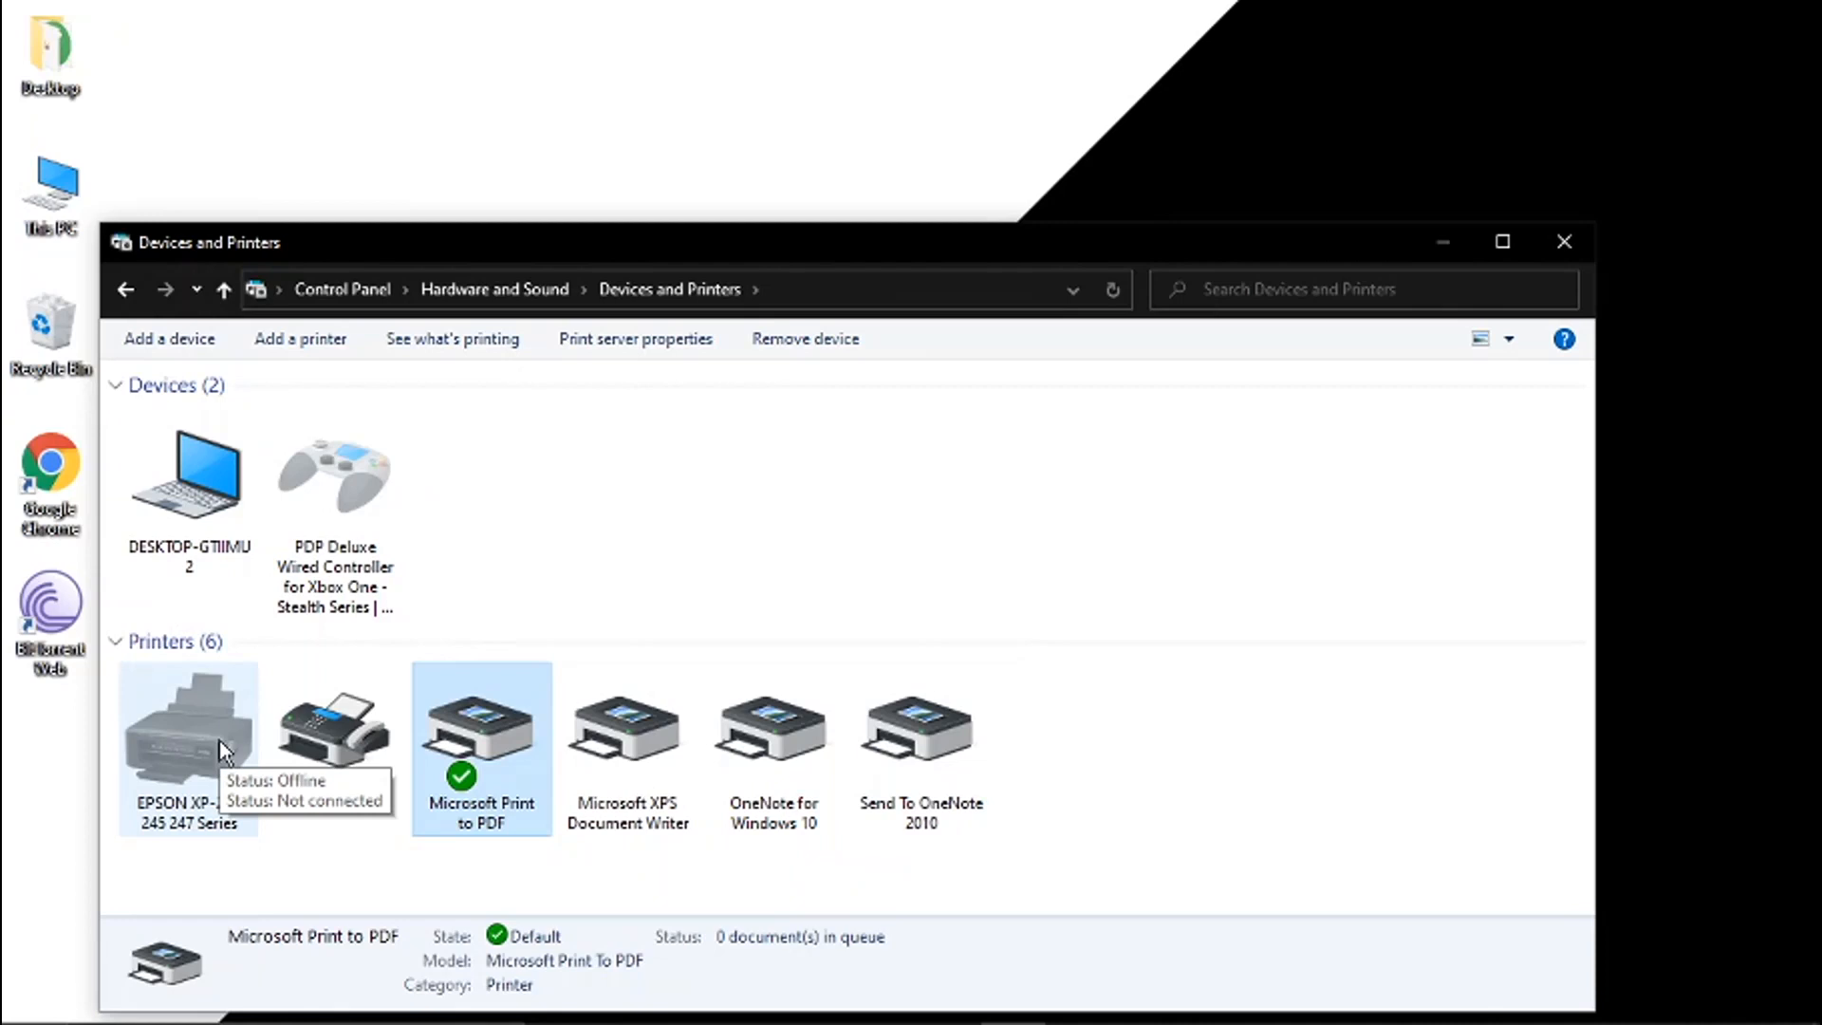
pyautogui.moveTo(258, 857)
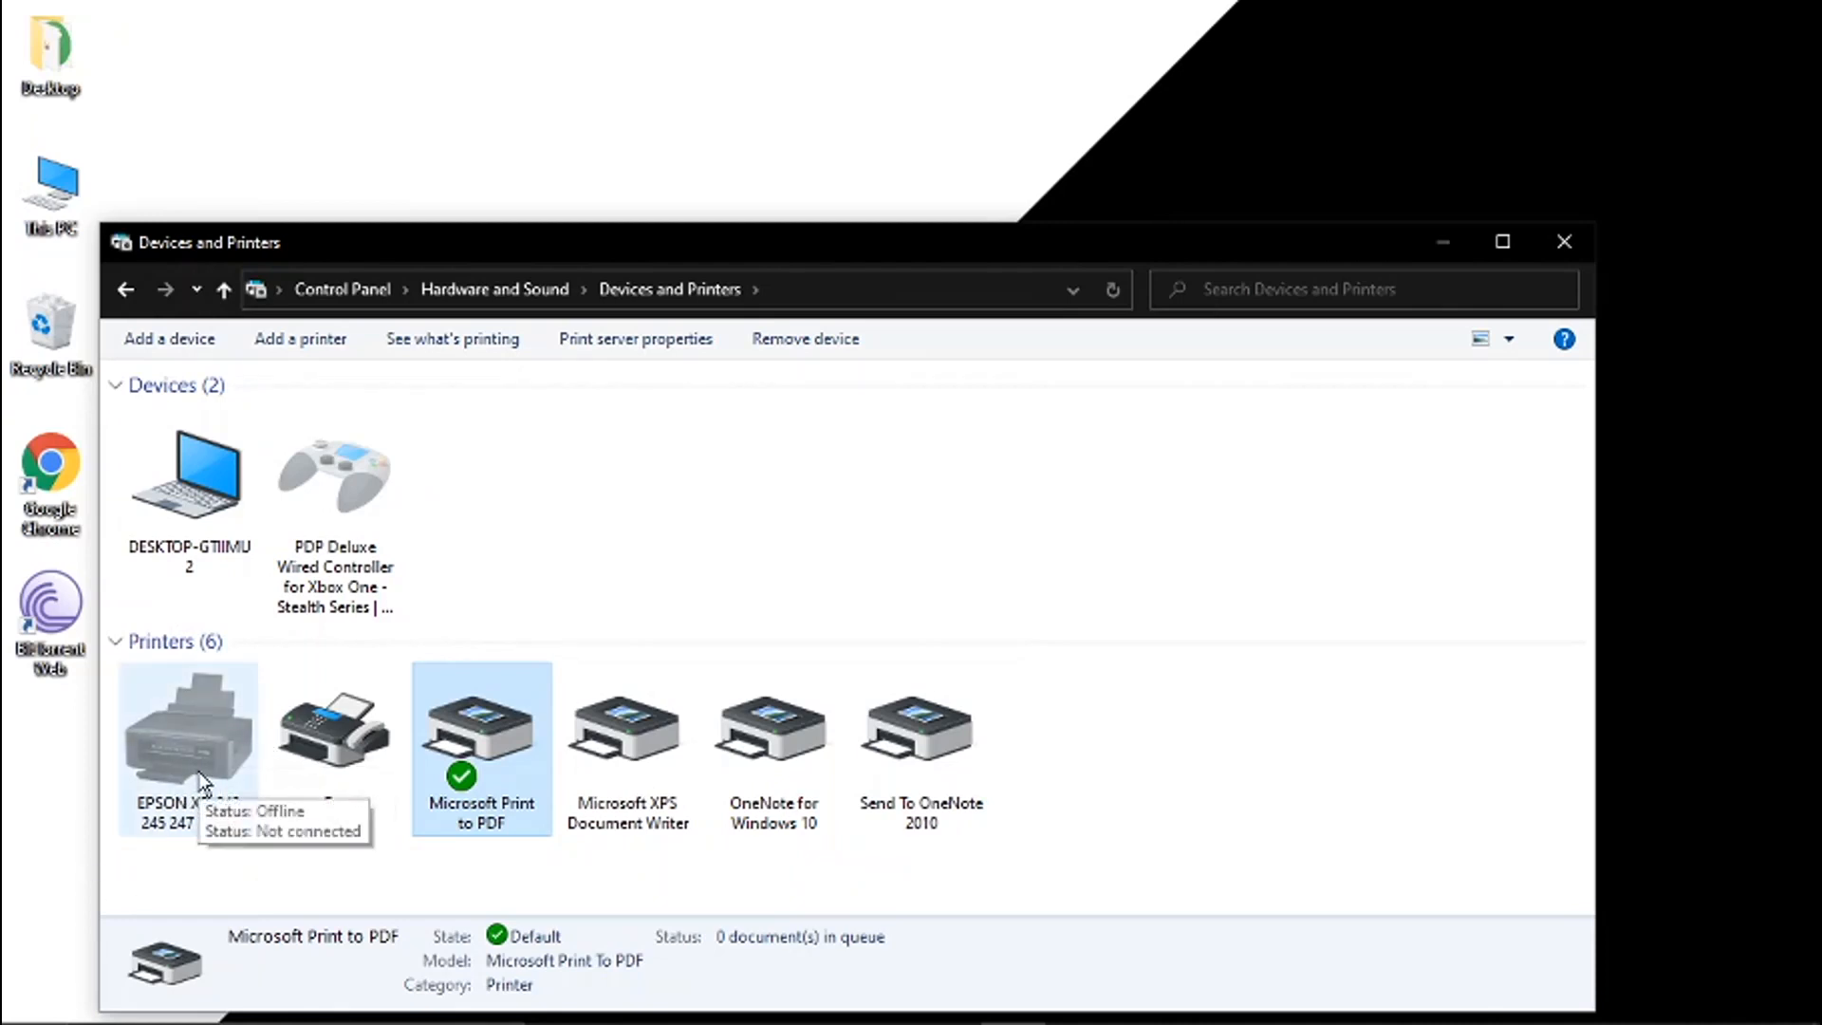
pyautogui.click(188, 732)
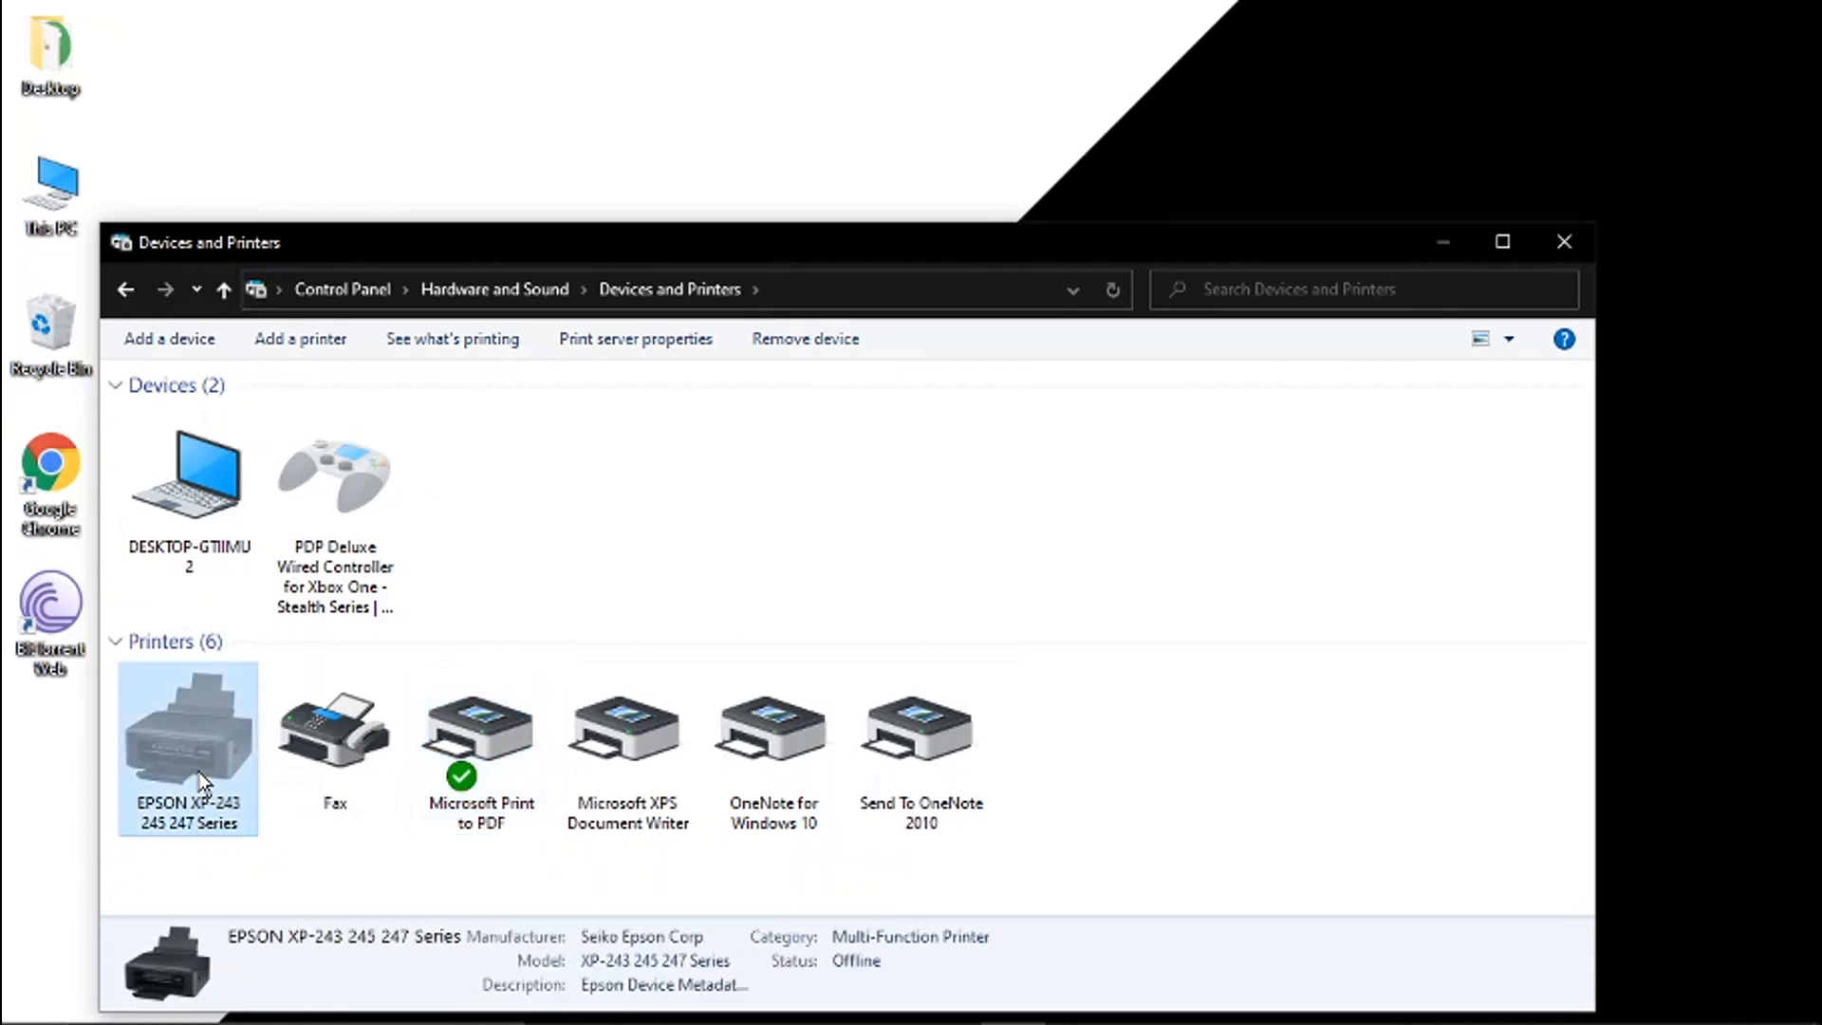
# Make the EPSON XP-243 245 247 Series the default printer via its right-click menu.
pyautogui.rightClick(188, 744)
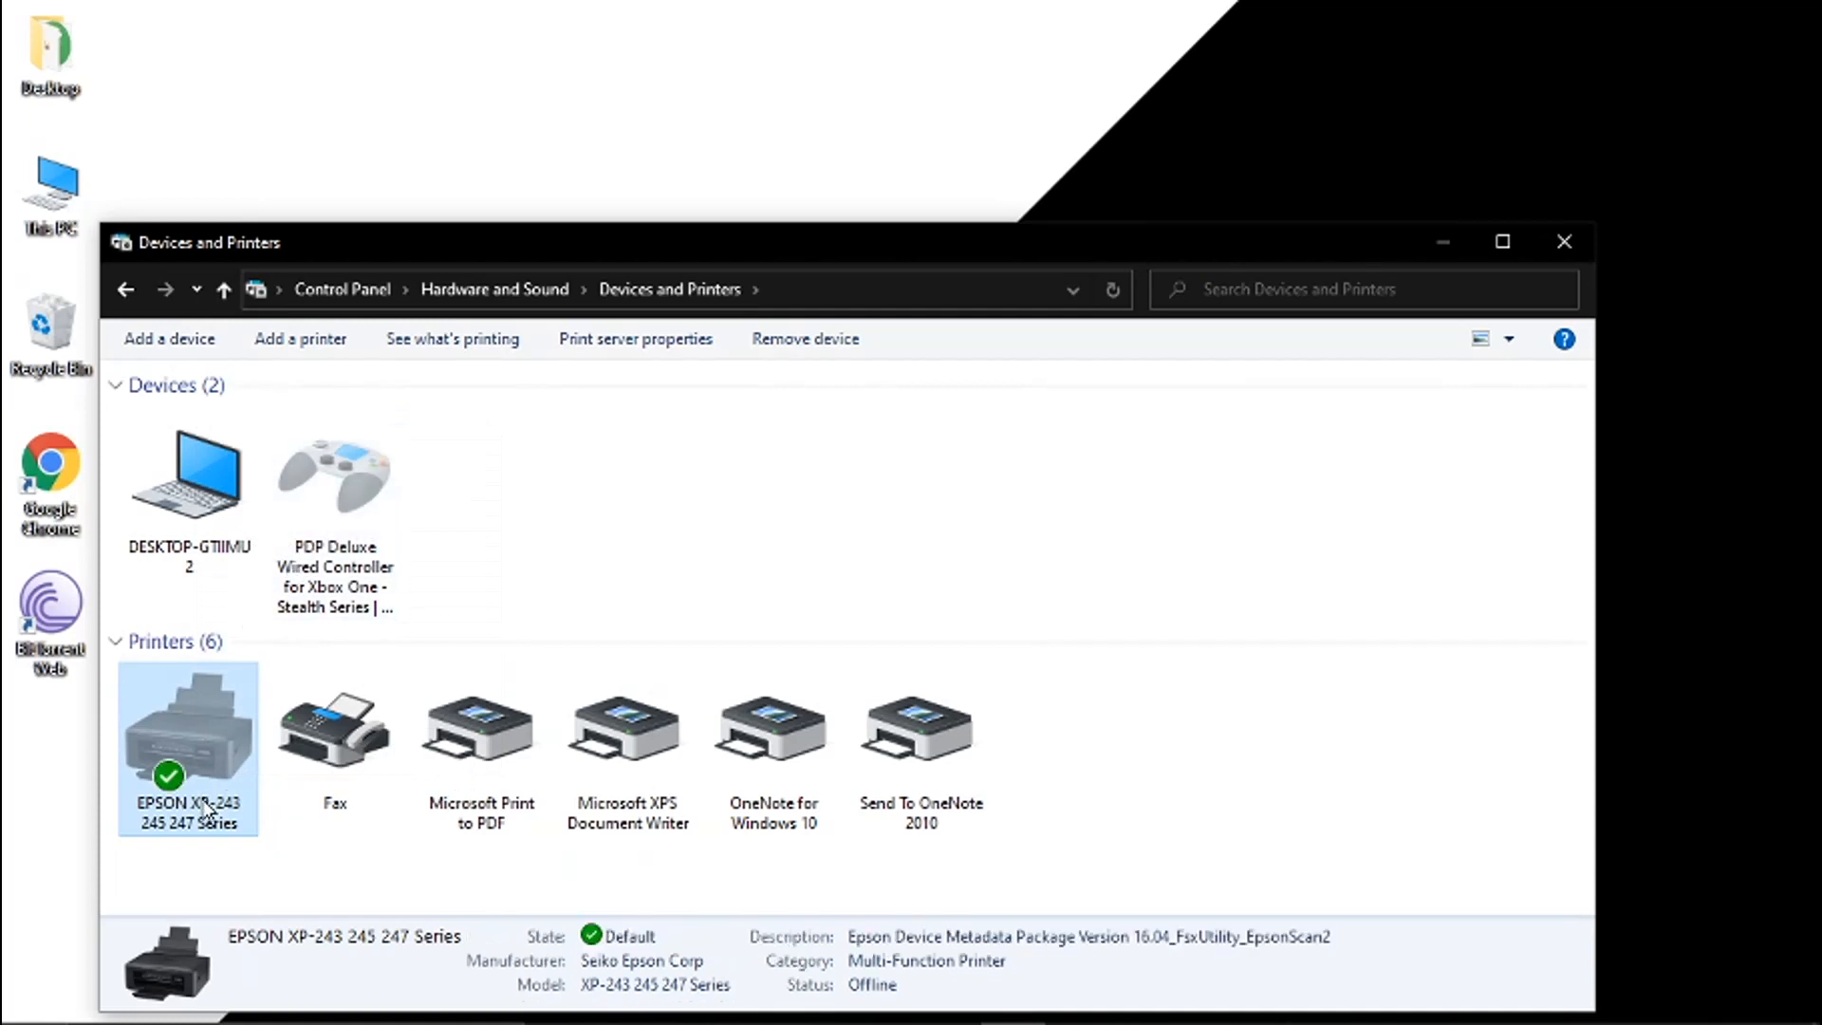
pyautogui.rightClick(187, 744)
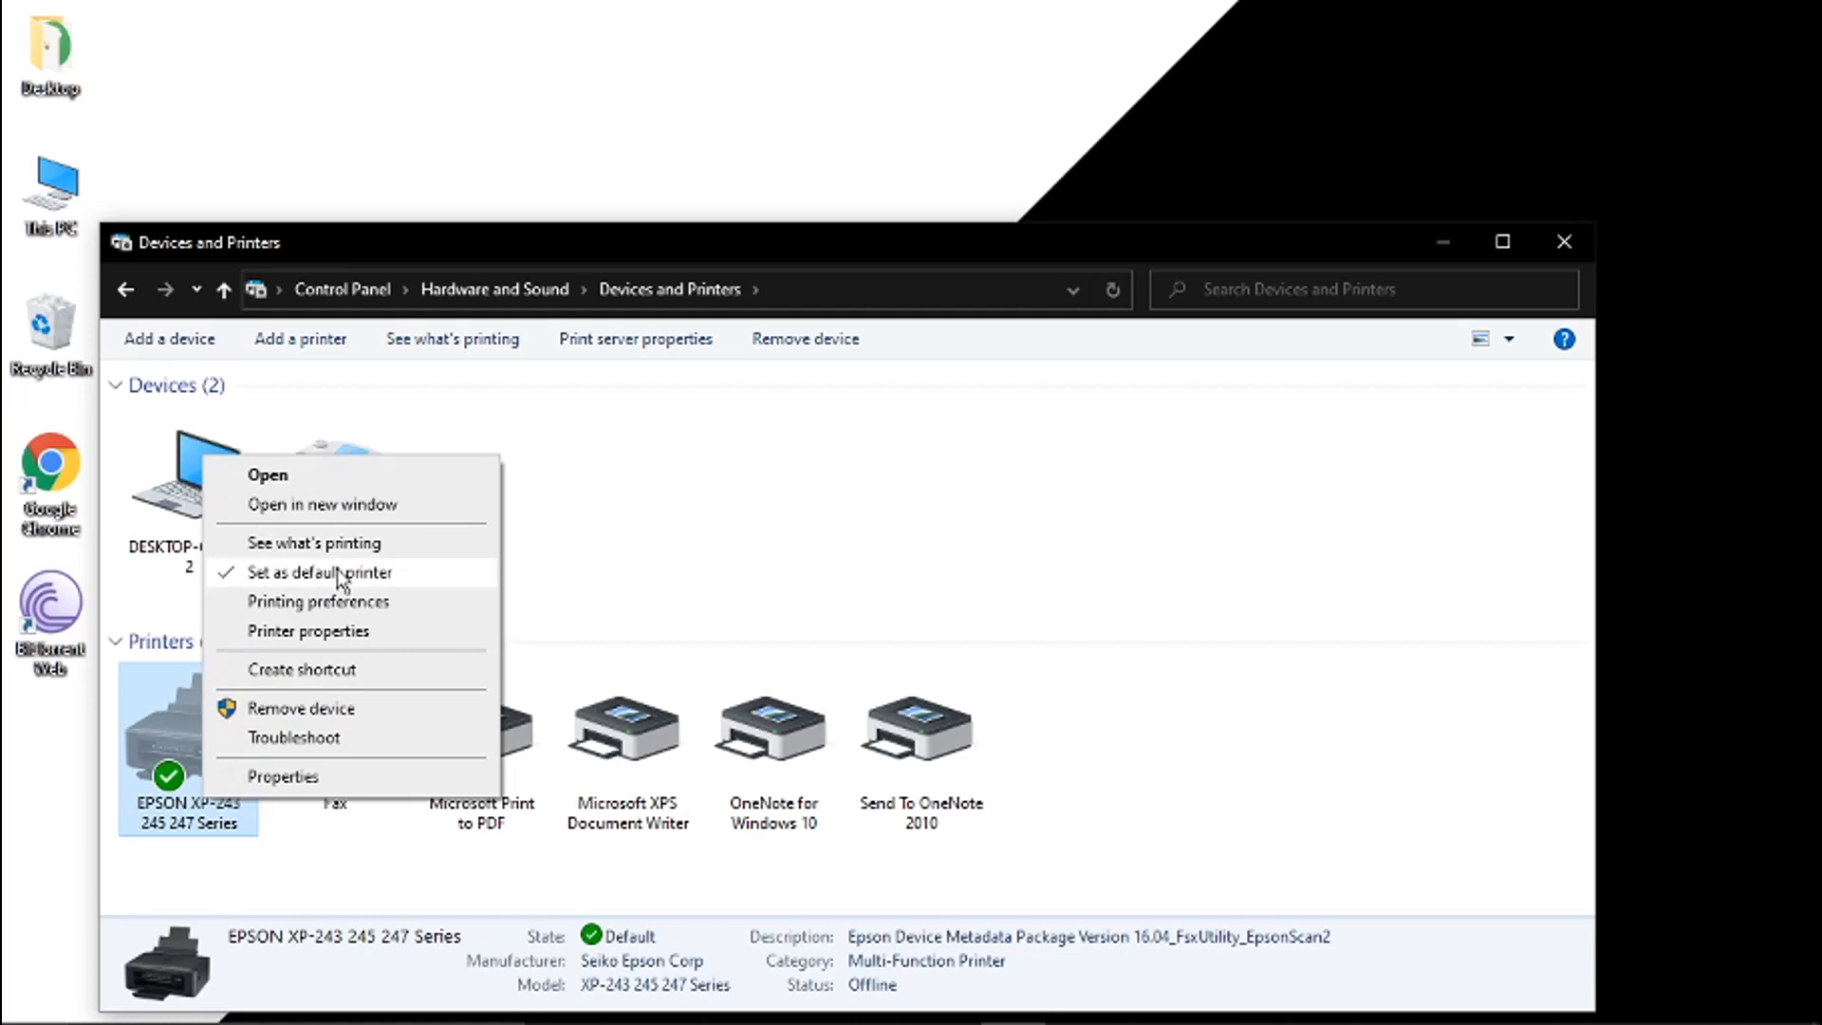
pyautogui.moveTo(593, 600)
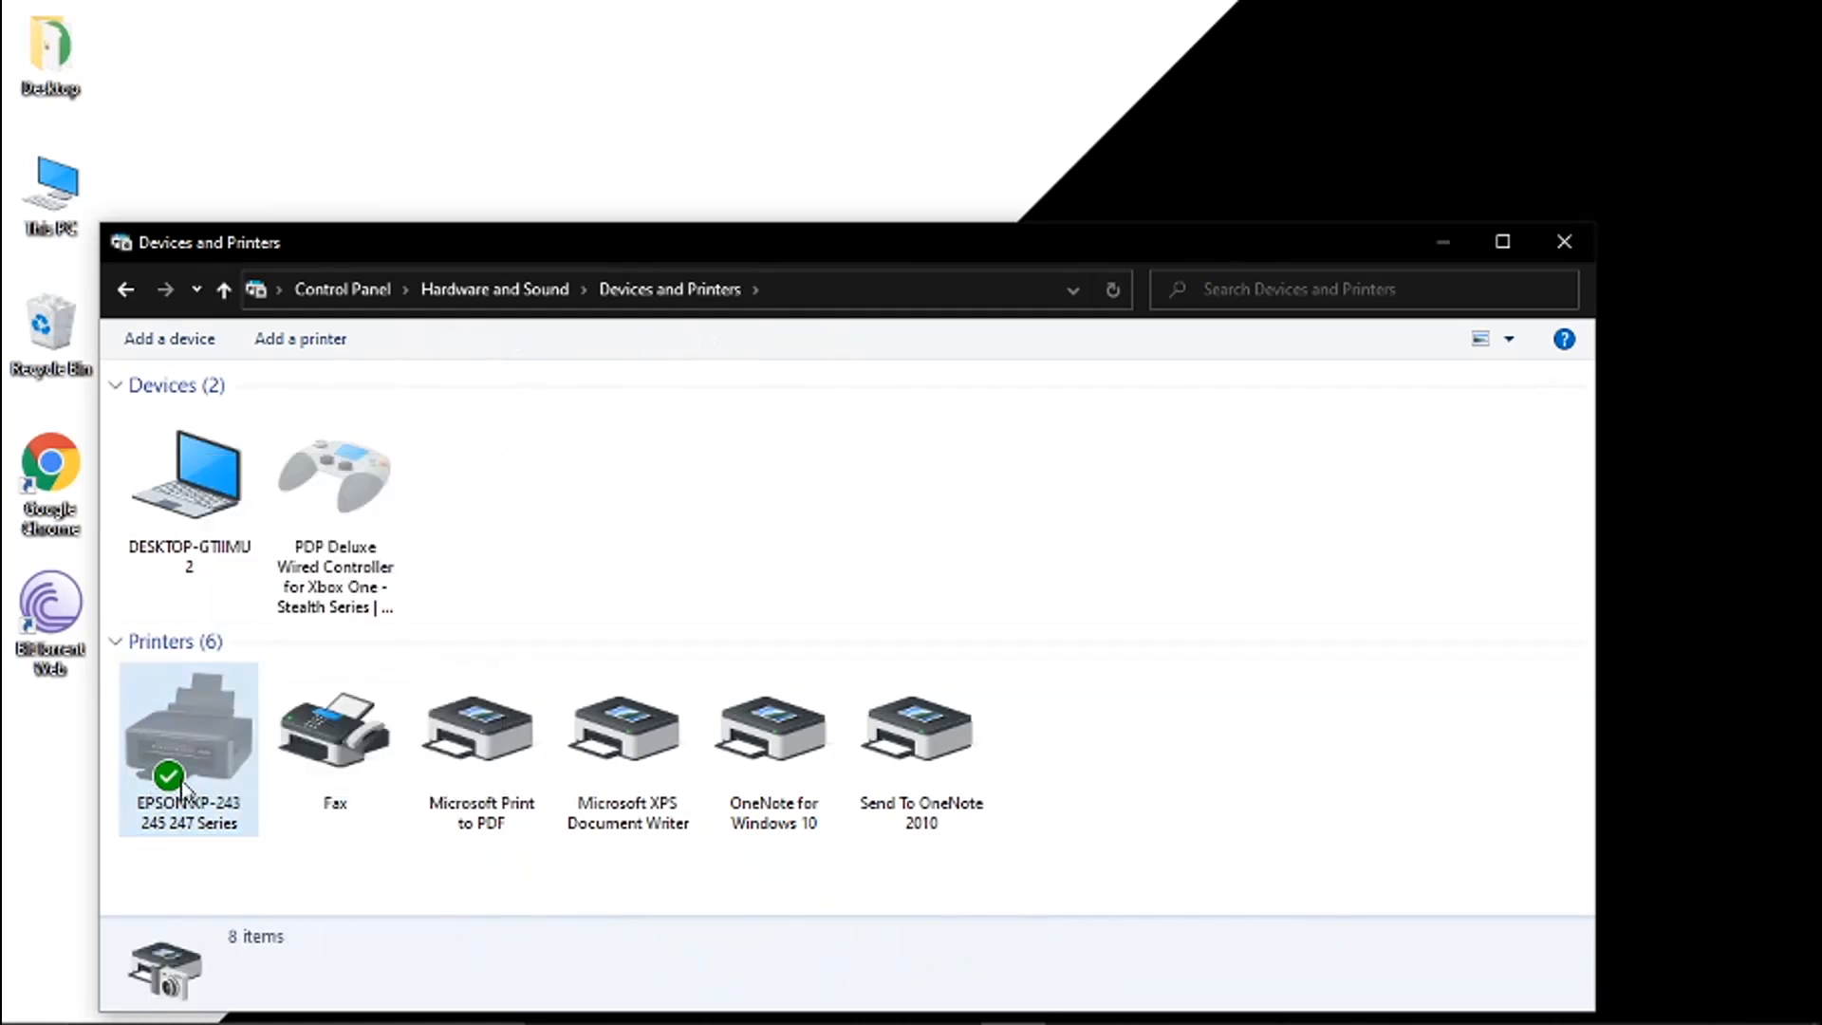
pyautogui.click(188, 732)
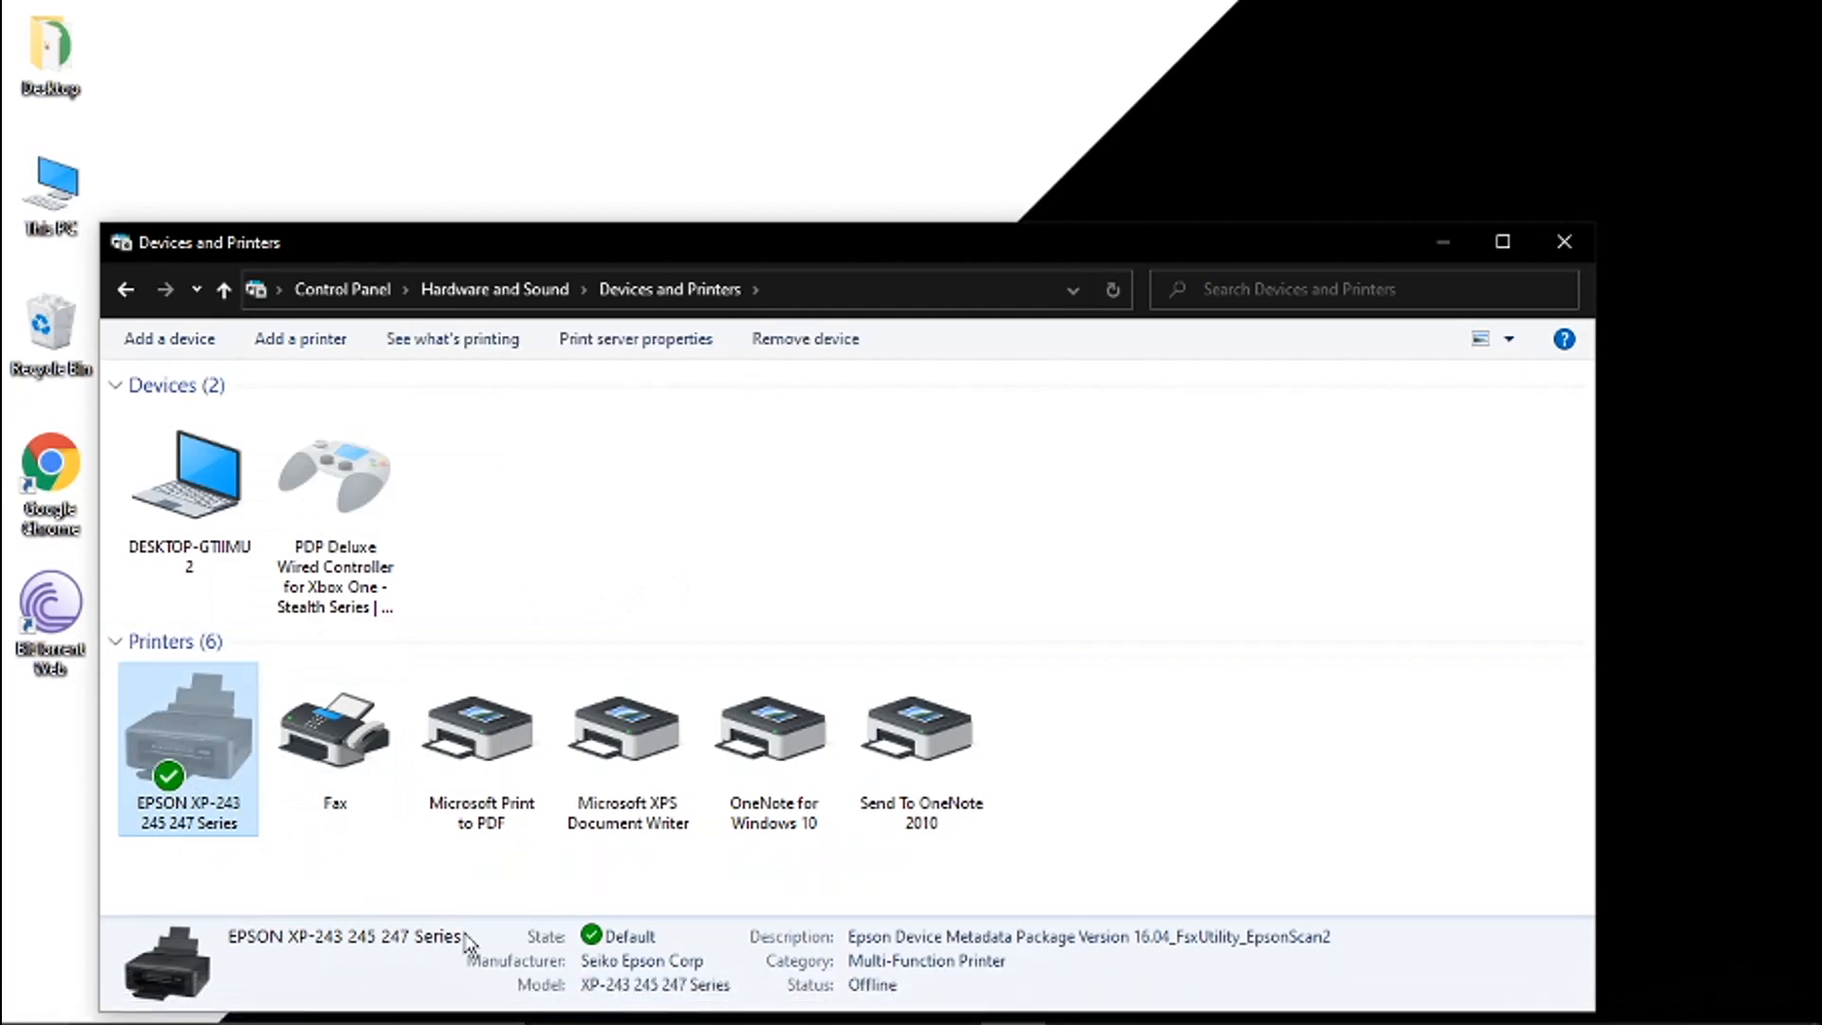
pyautogui.moveTo(627, 958)
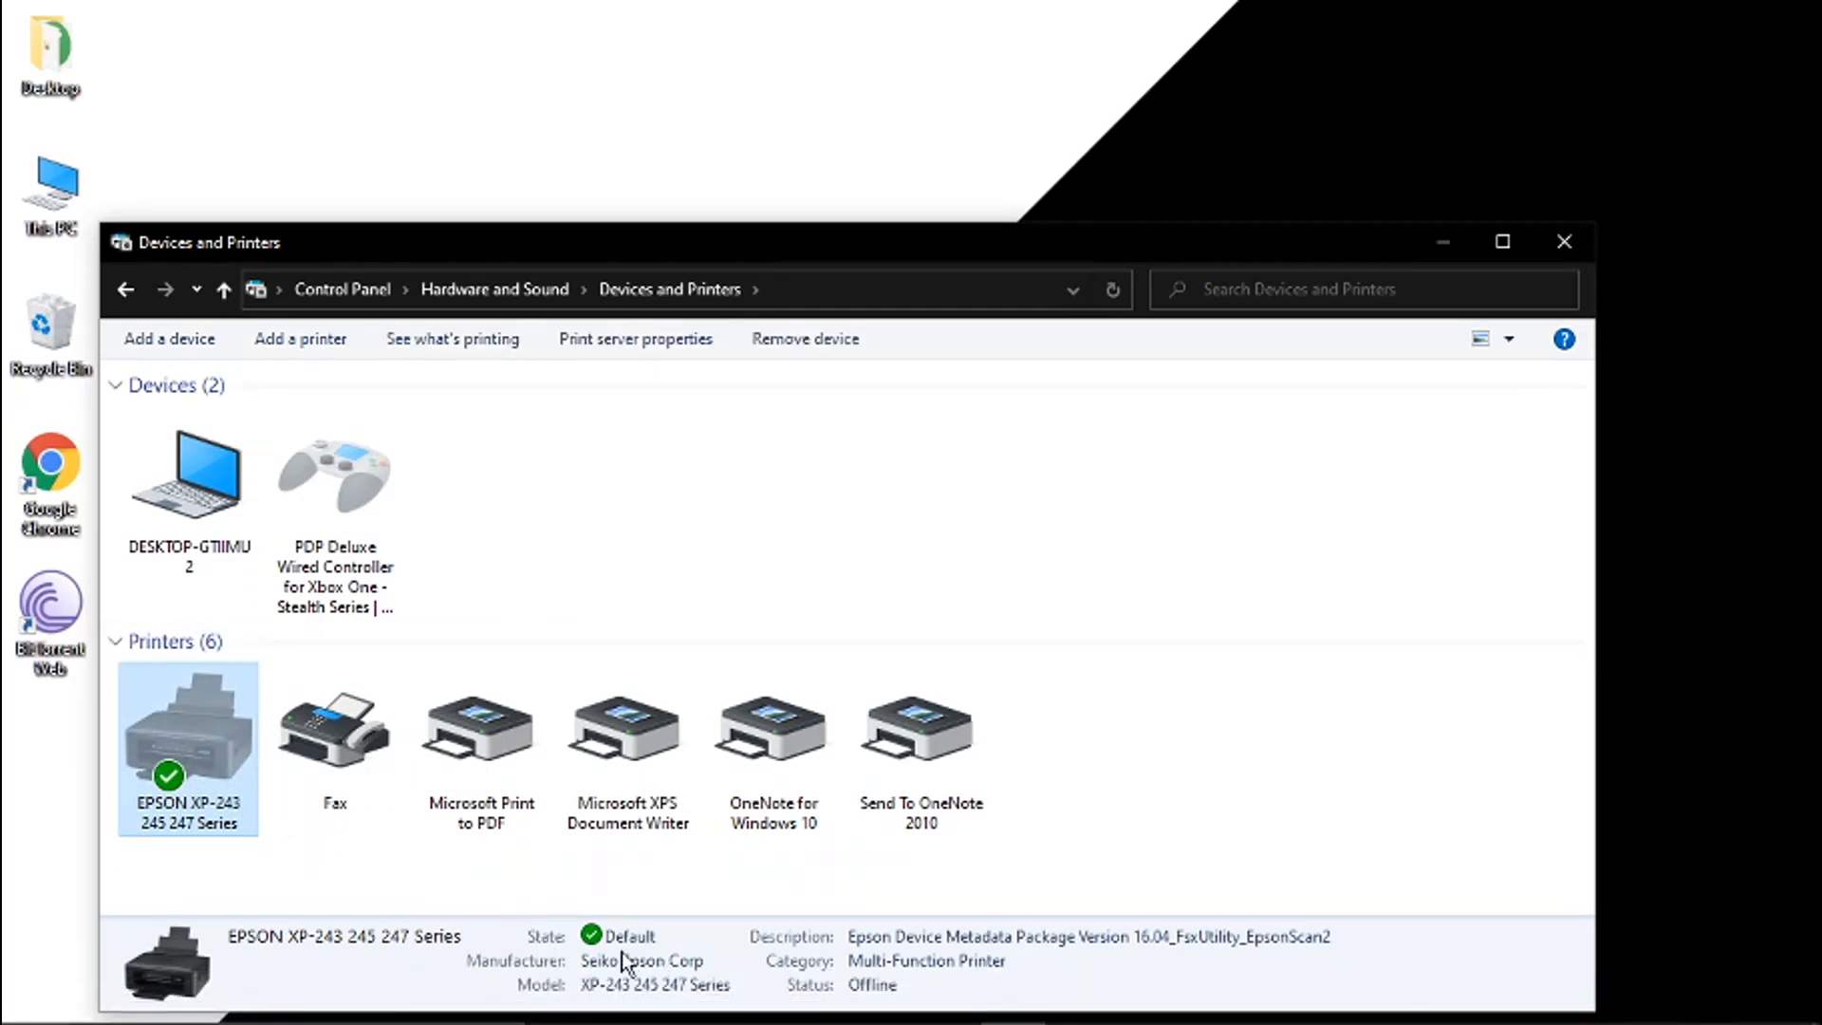
pyautogui.moveTo(651, 964)
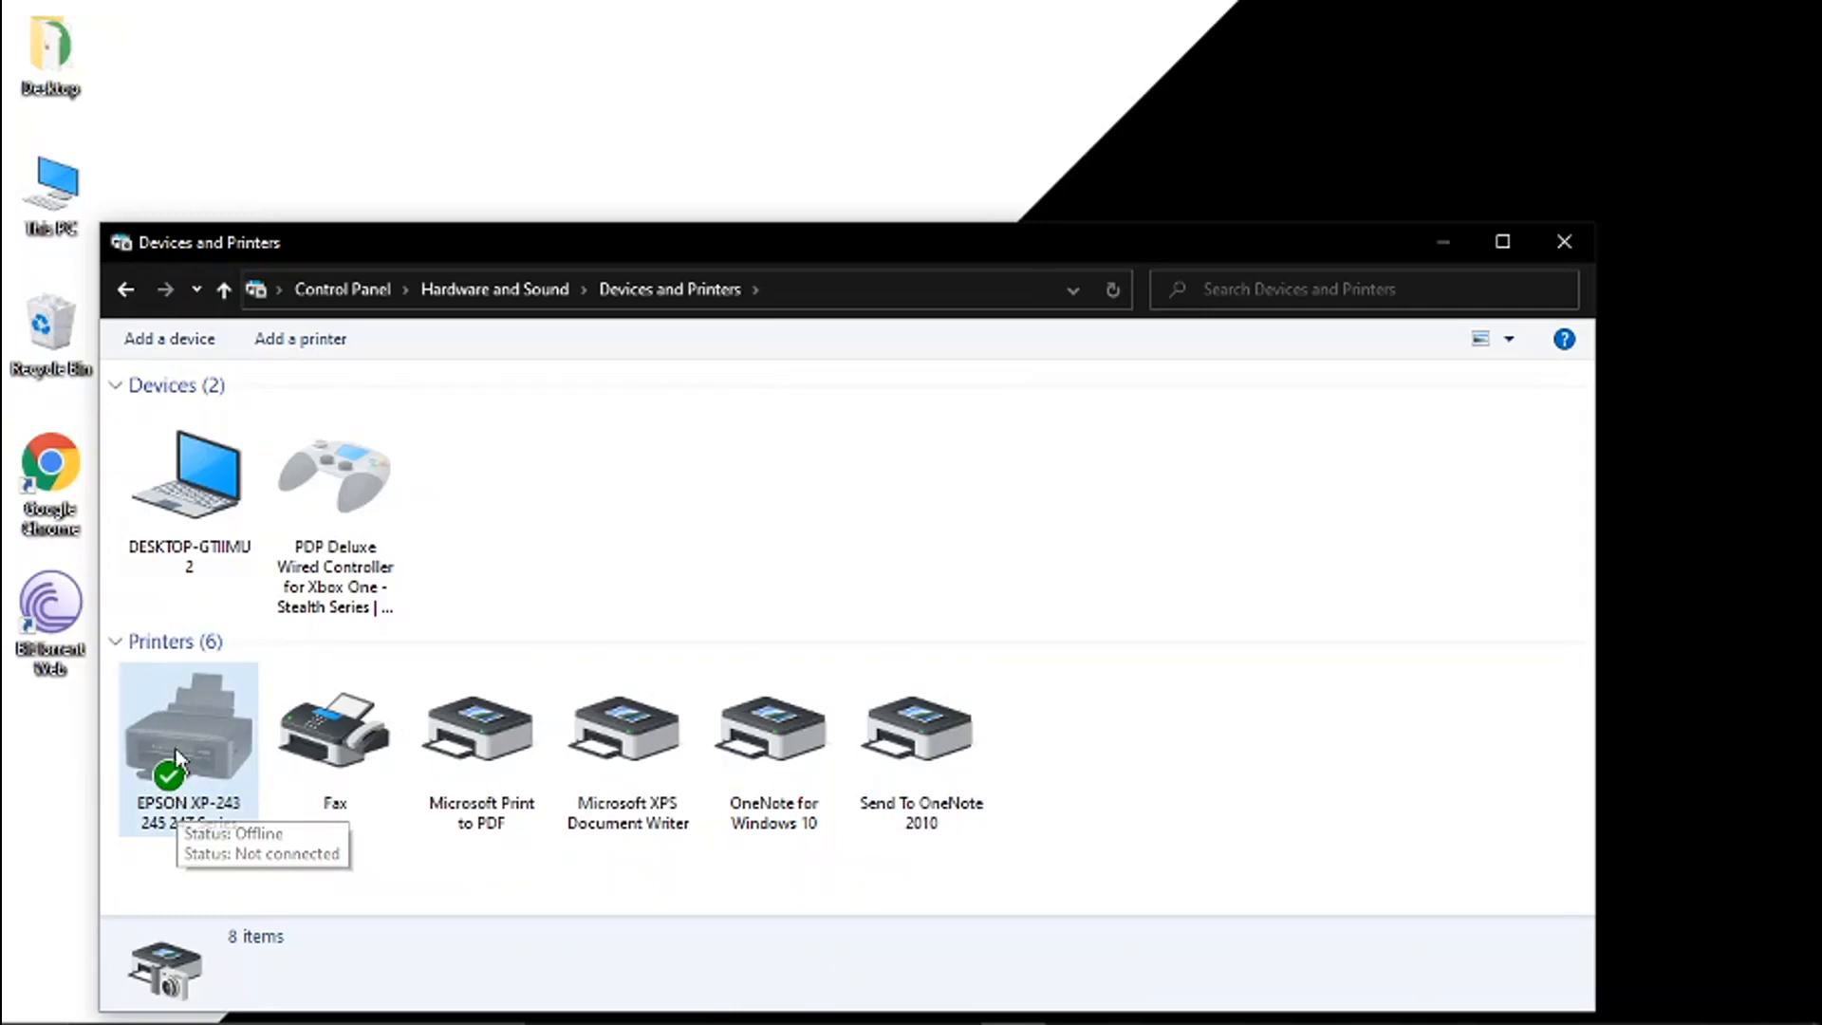
pyautogui.moveTo(232, 734)
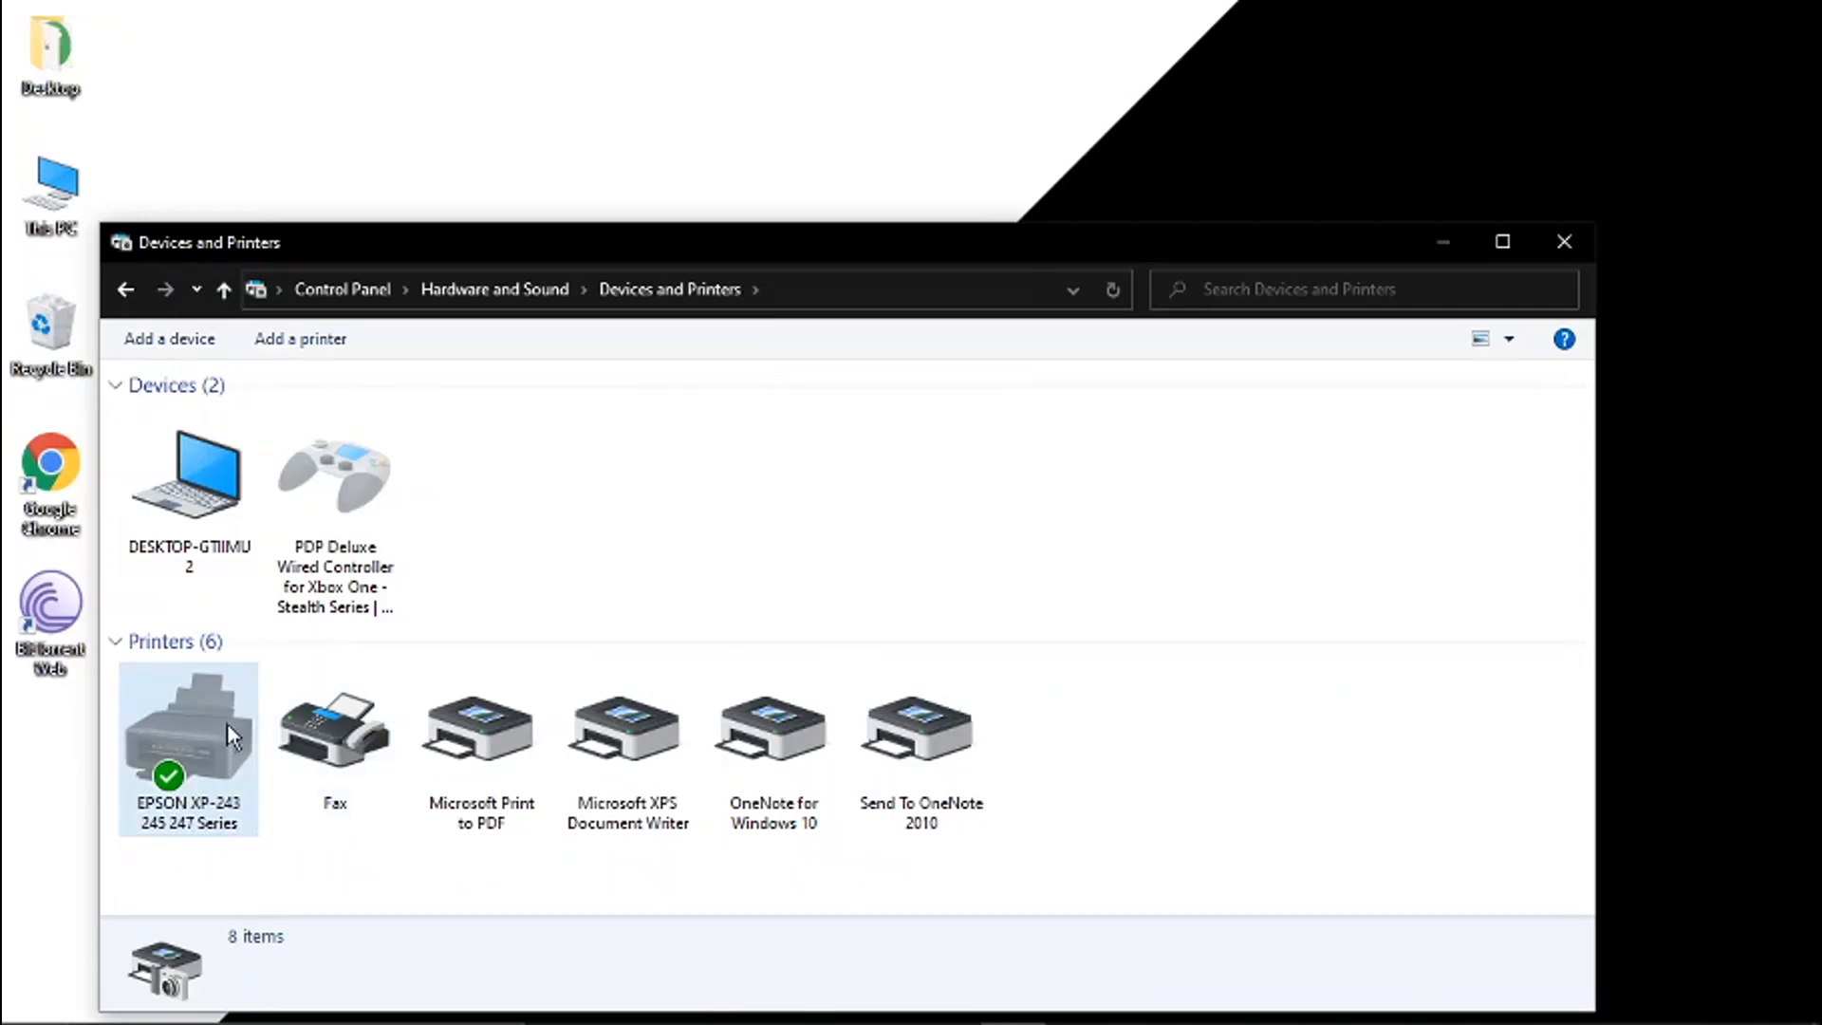
pyautogui.moveTo(162, 744)
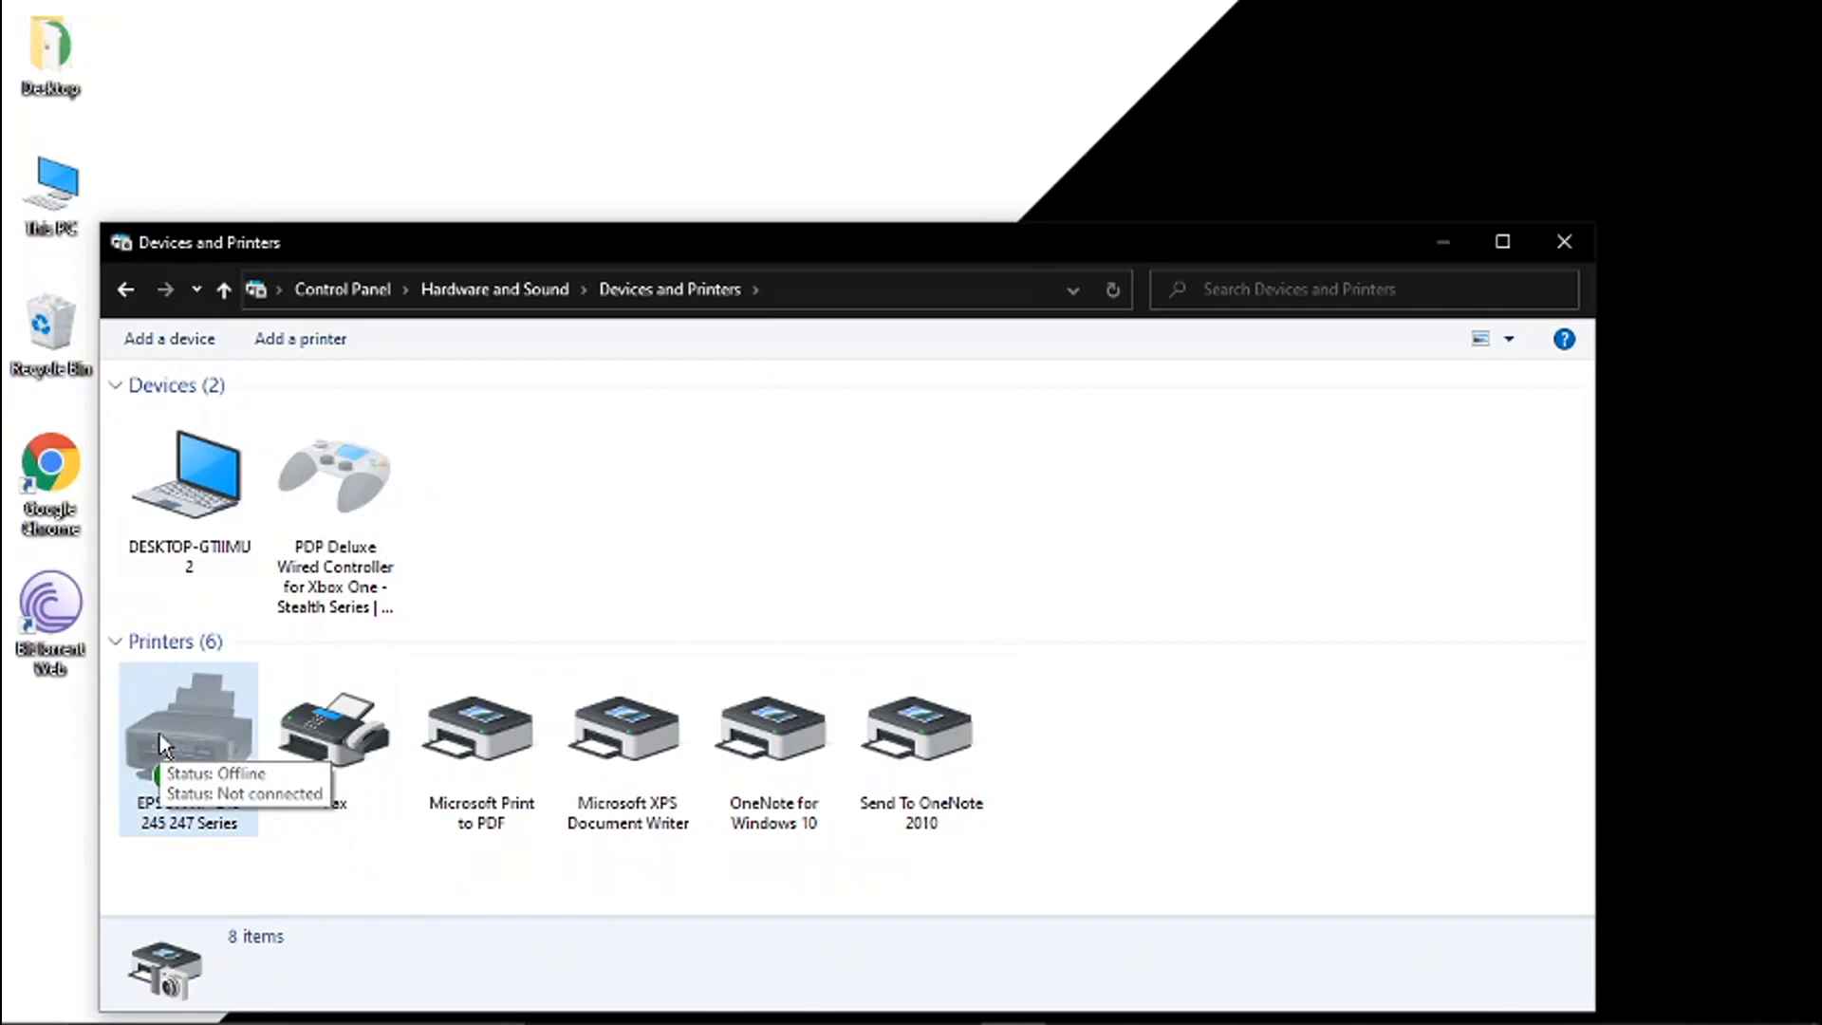